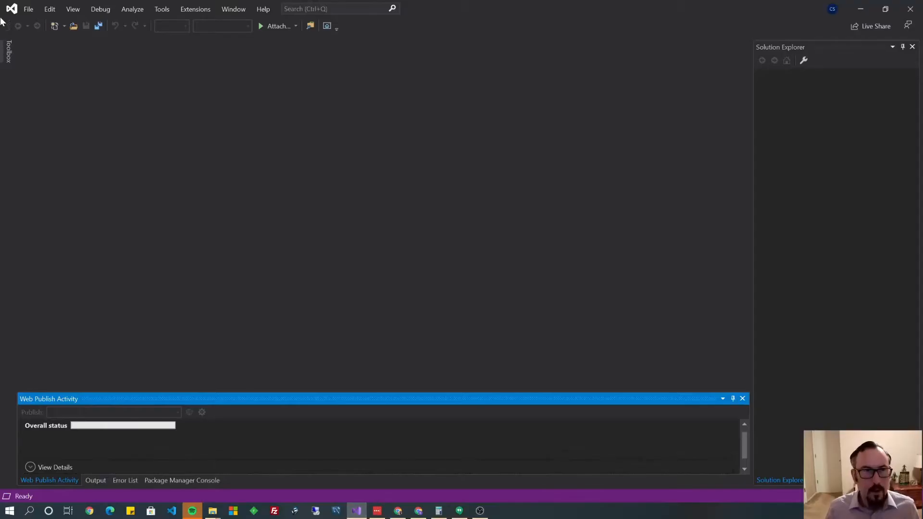
Start a new project and search the templates for 'asp.n'
{"action": "left_click", "coordinate": [196, 9]}
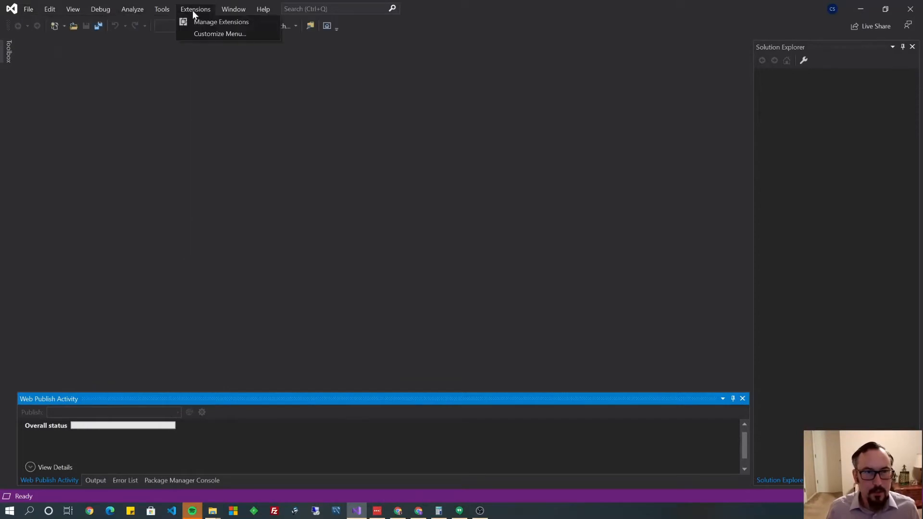
{"action": "left_click", "coordinate": [29, 8]}
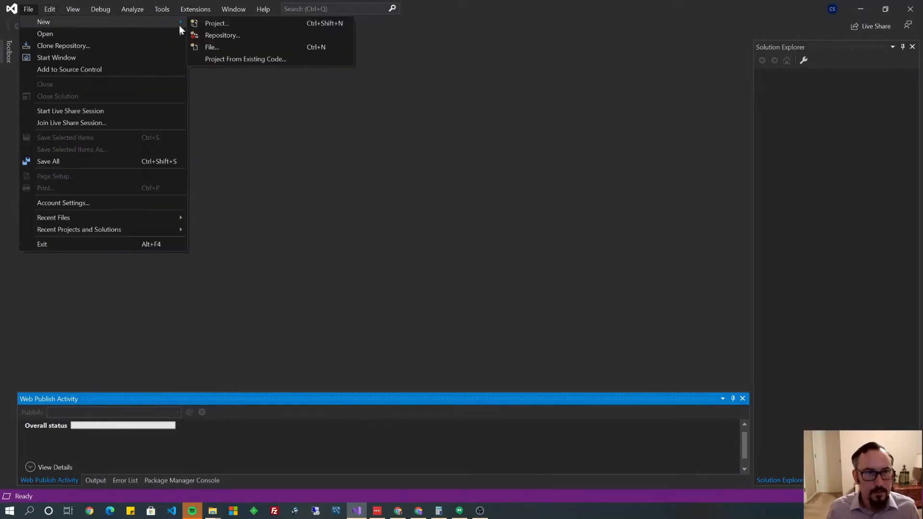
{"action": "left_click", "coordinate": [217, 24]}
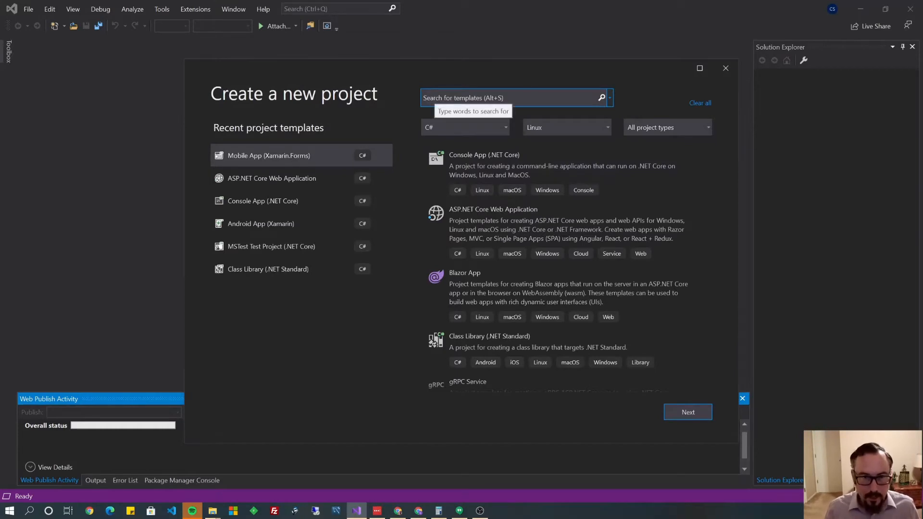
{"action": "type", "text": "asp.net mvc"}
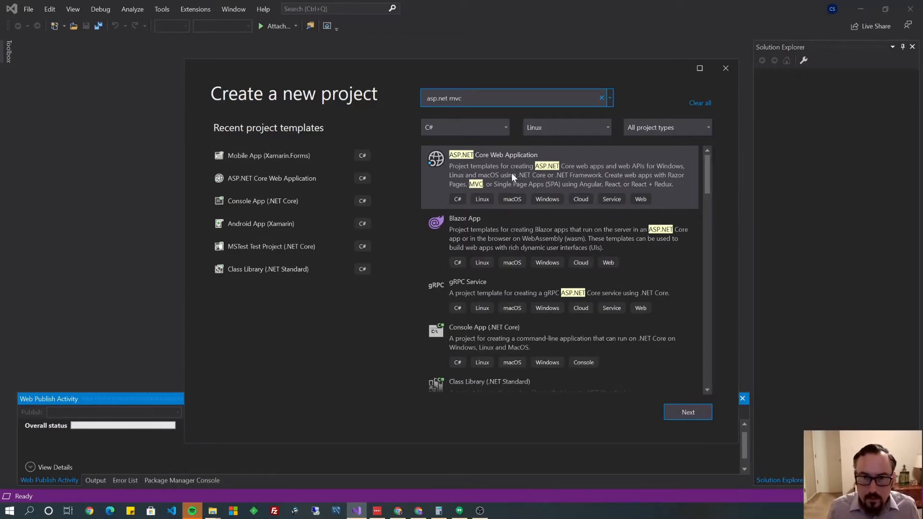
Create WebApplication1 from the ASP.NET Core Web Application MVC template with default name and location
{"action": "left_click", "coordinate": [513, 177]}
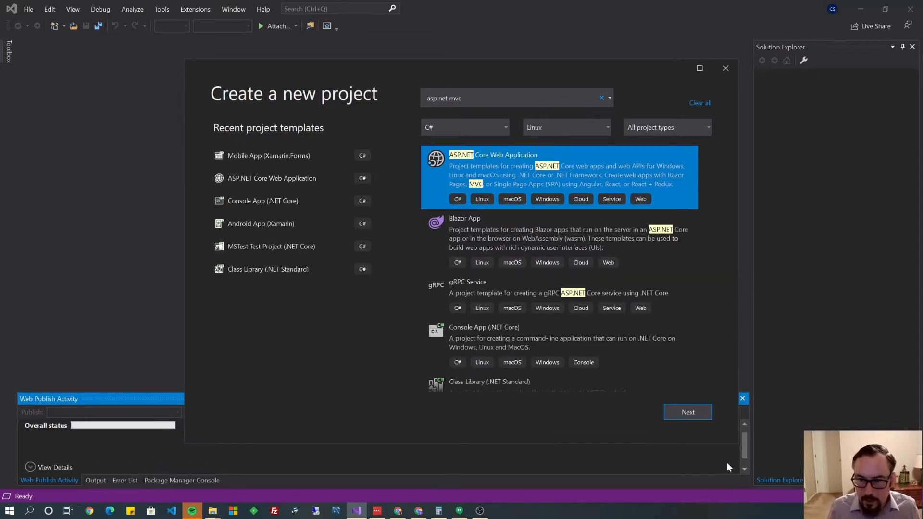
{"action": "left_click", "coordinate": [688, 412]}
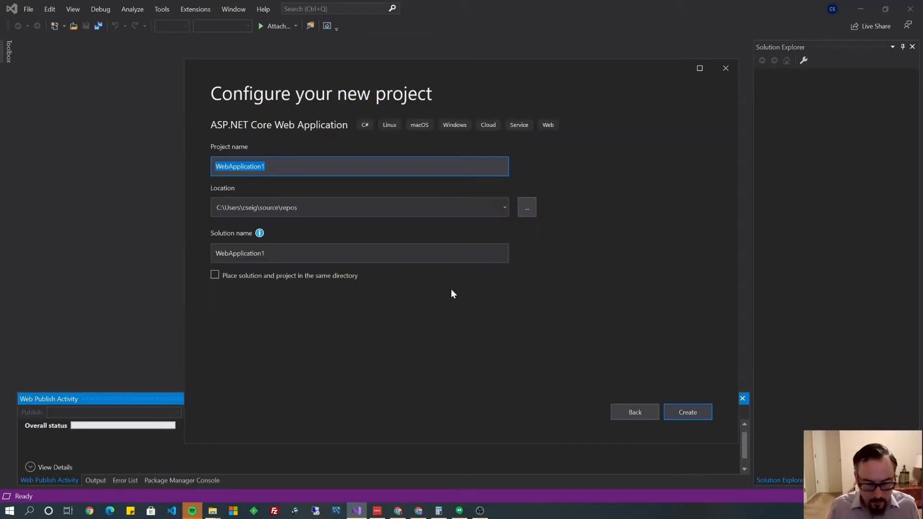
{"action": "left_click", "coordinate": [688, 412]}
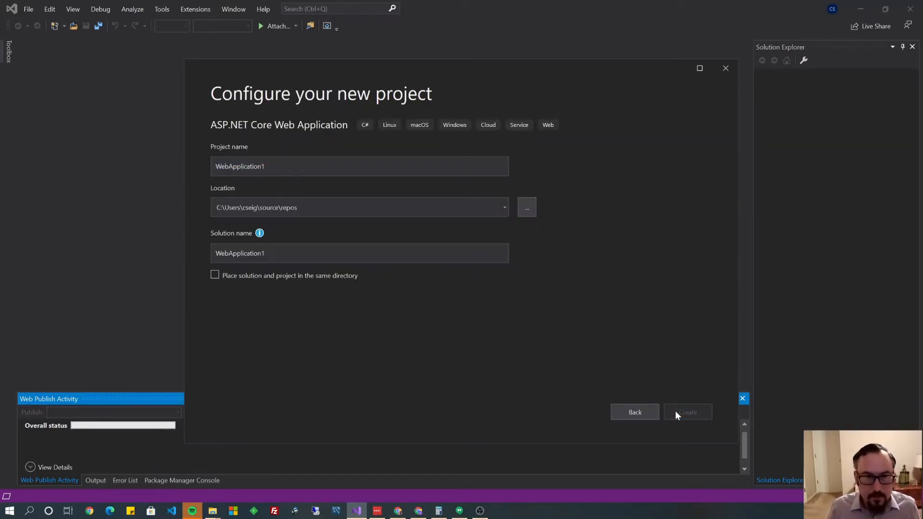
{"action": "left_click", "coordinate": [688, 412]}
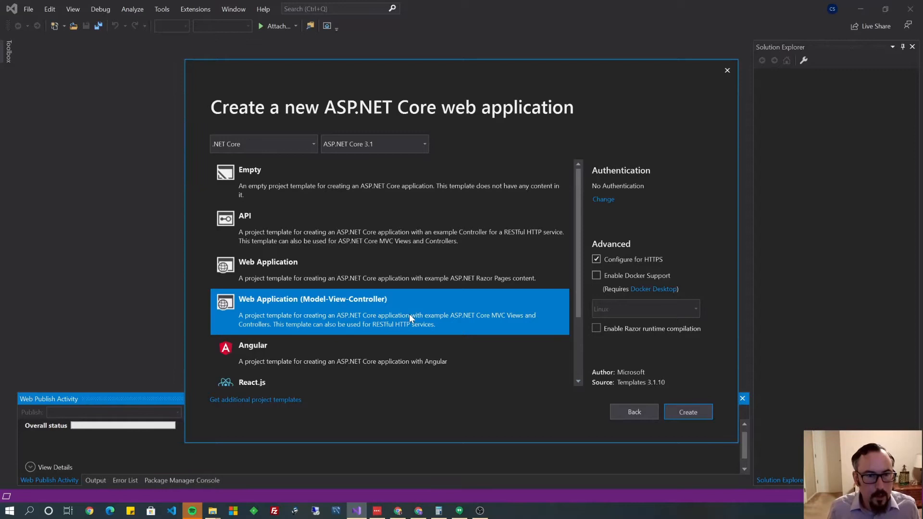
{"action": "left_click", "coordinate": [688, 411]}
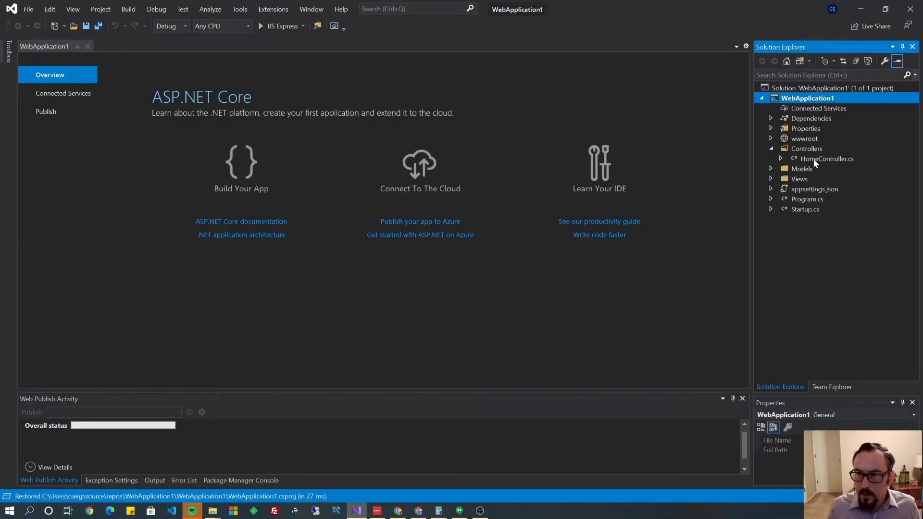
{"action": "left_click", "coordinate": [828, 158]}
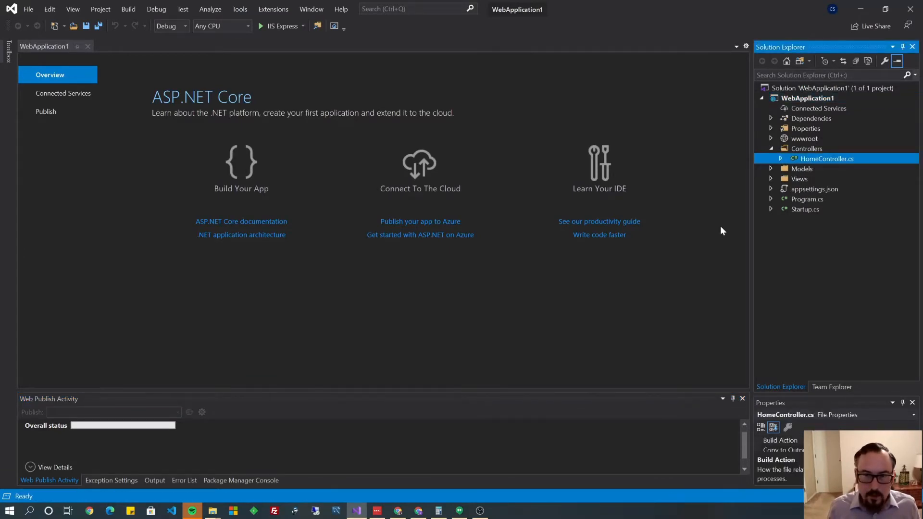
Call TakeLongTime(); in HomeController's Index and generate the missing method via Quick Actions
{"action": "double_click", "coordinate": [827, 158]}
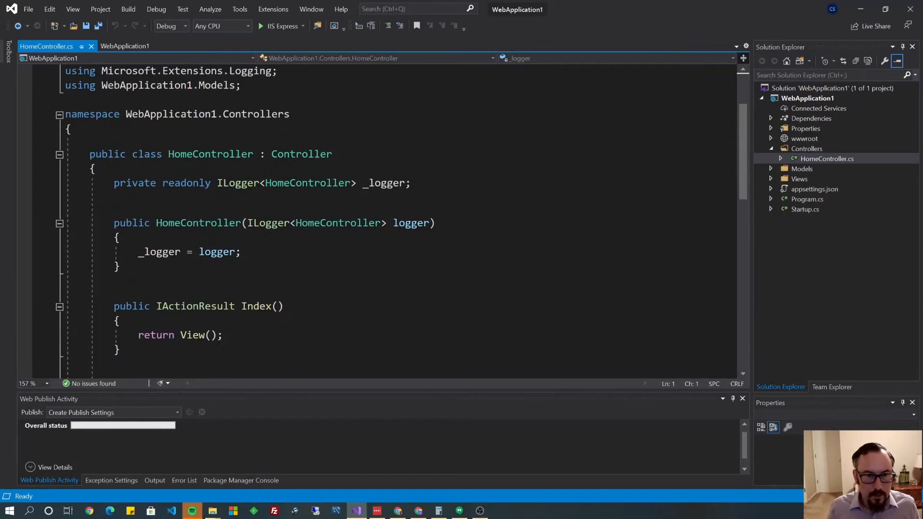
{"action": "scroll", "scroll_direction": "down", "scroll_amount": 3}
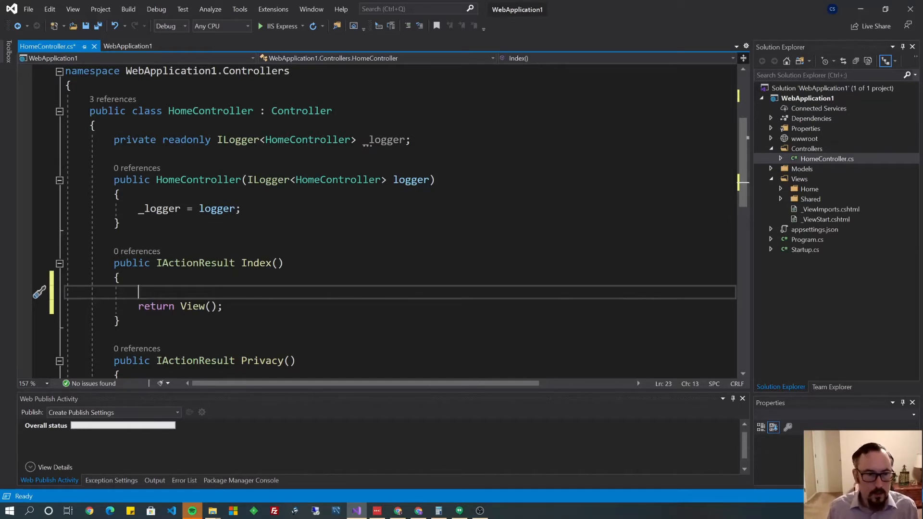
{"action": "type", "text": "TakeLongTim"}
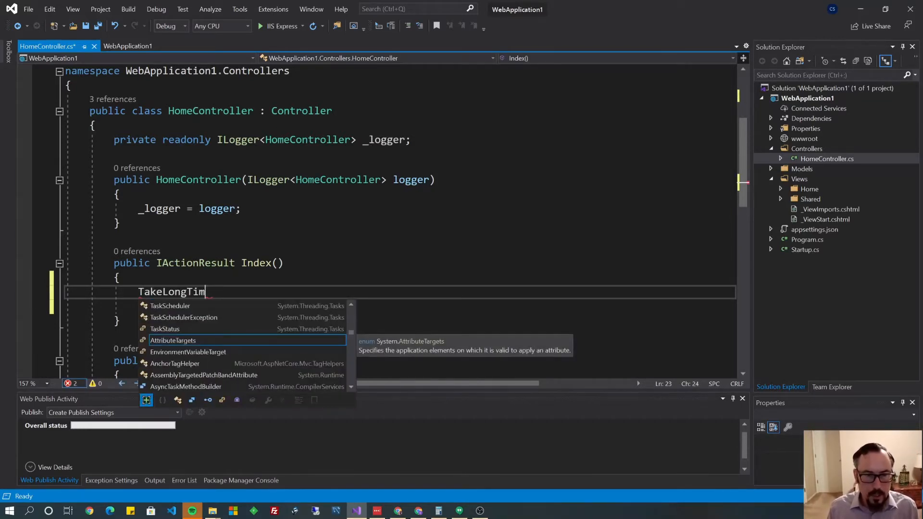
{"action": "type", "text": "();"}
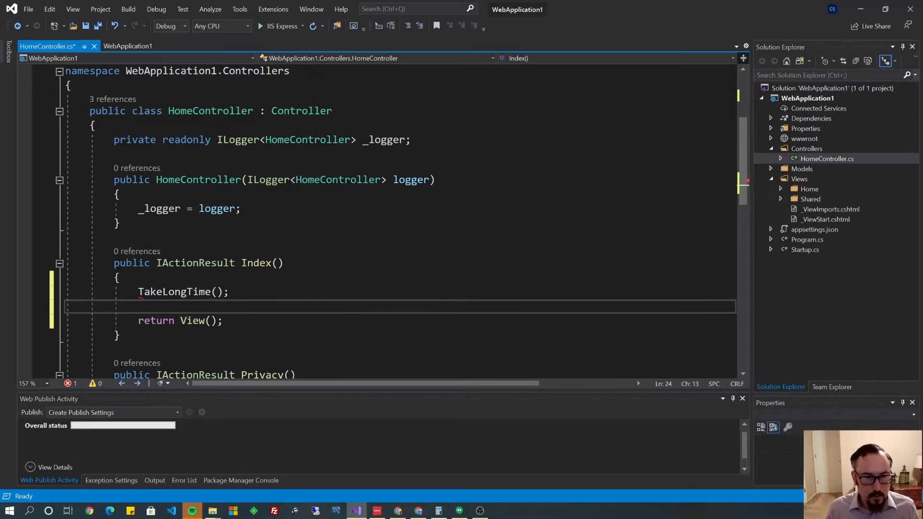
{"action": "right_click", "coordinate": [174, 292]}
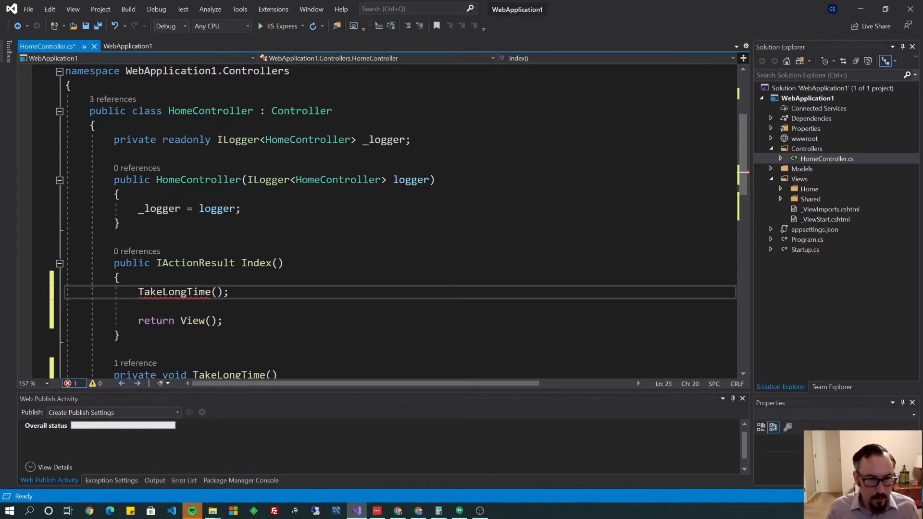
Make TakeLongTime sleep with Thread.Sleep(1500)
{"action": "scroll", "scroll_direction": "down", "scroll_amount": 3}
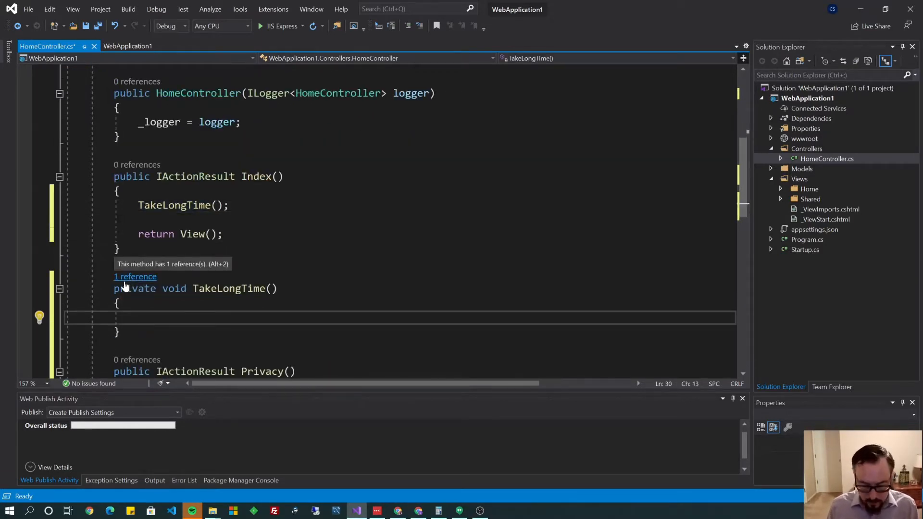
{"action": "type", "text": "Thread."}
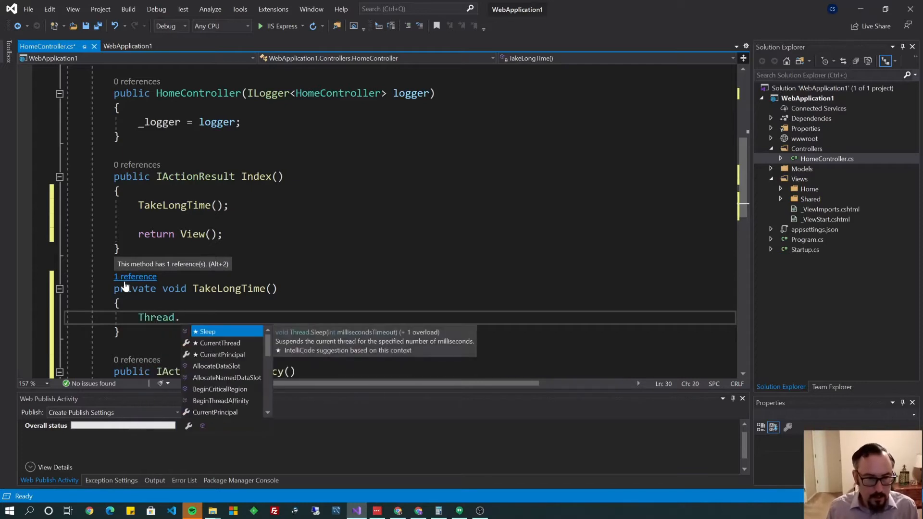
{"action": "type", "text": "Sleep(1500"}
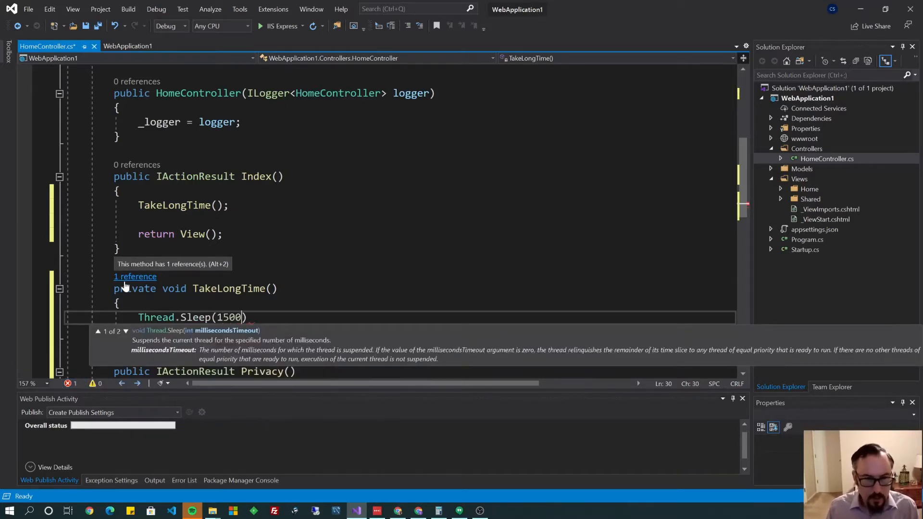
{"action": "type", "text": ";"}
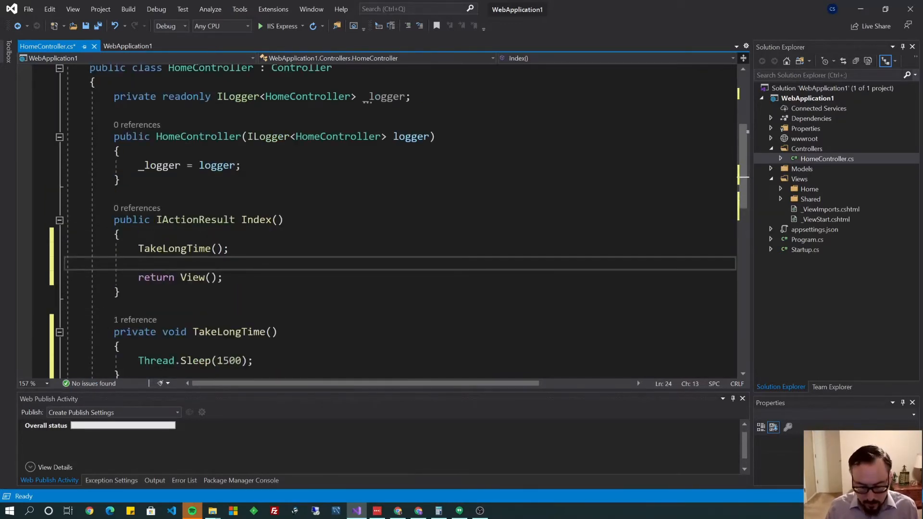
Set ViewBag.result to 'i am finished waiting for IO: results here..' and save
{"action": "type", "text": "ViewBag.result = \""}
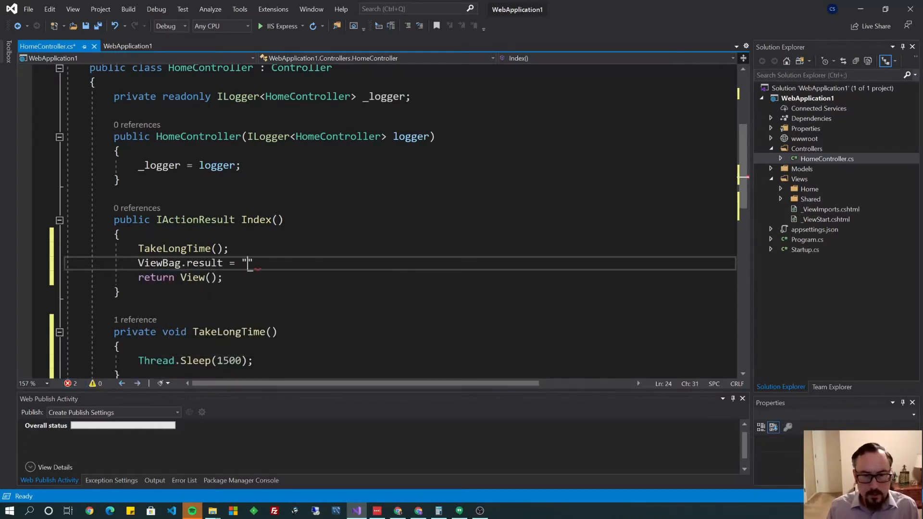
{"action": "type", "text": "i am finished w"}
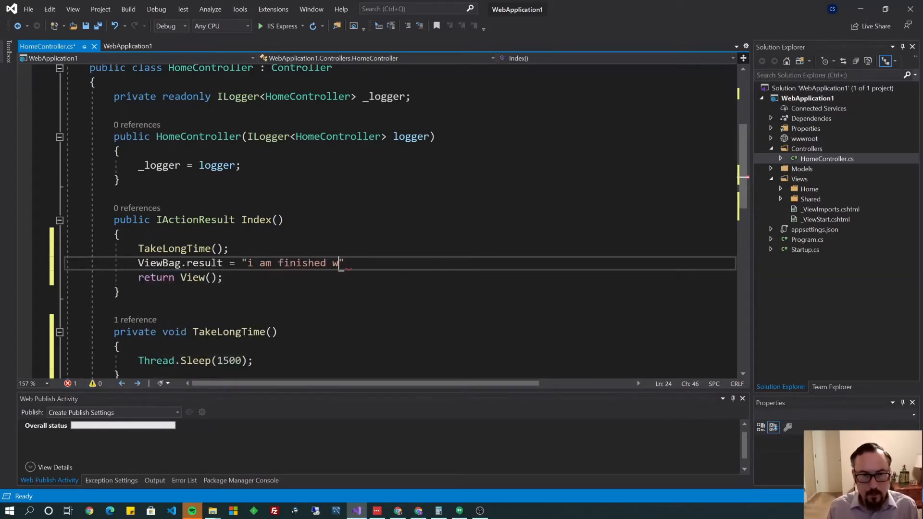
{"action": "type", "text": "aiting for IO"}
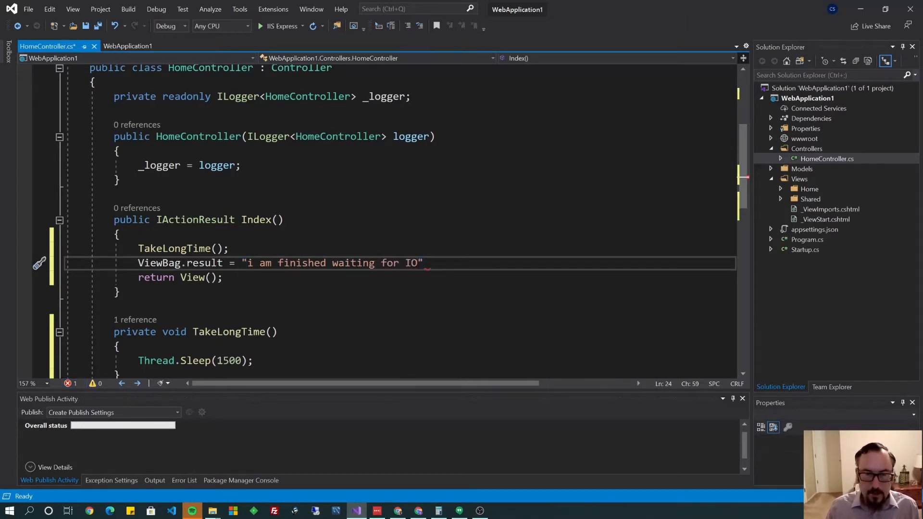
{"action": "type", "text": ": results here..."}
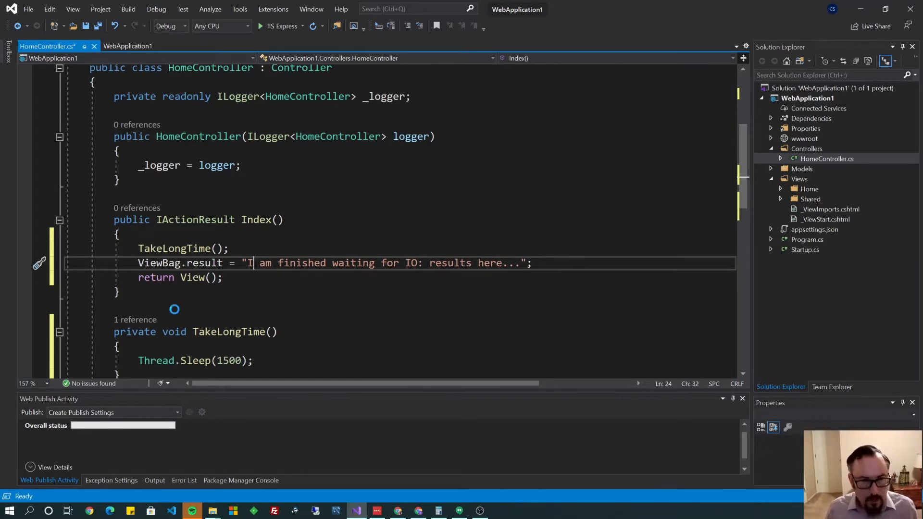
{"action": "key", "text": "ctrl+s"}
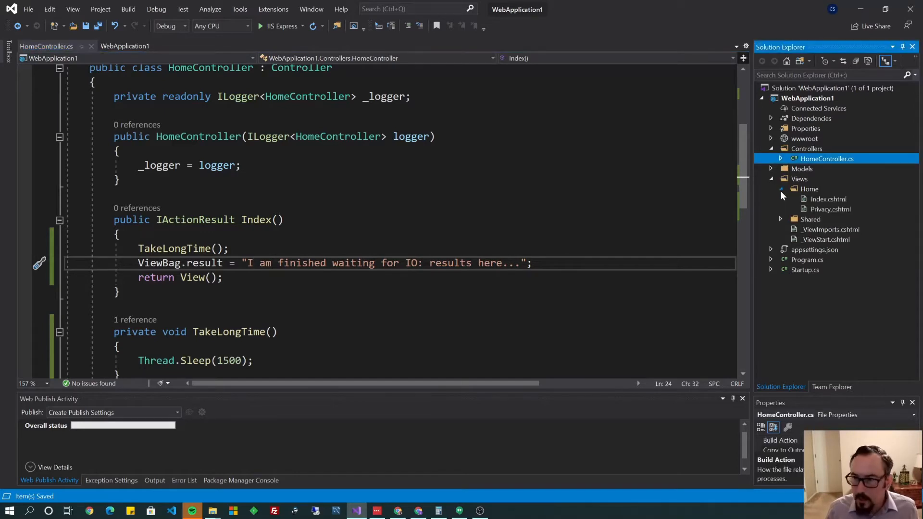
{"action": "double_click", "coordinate": [829, 199]}
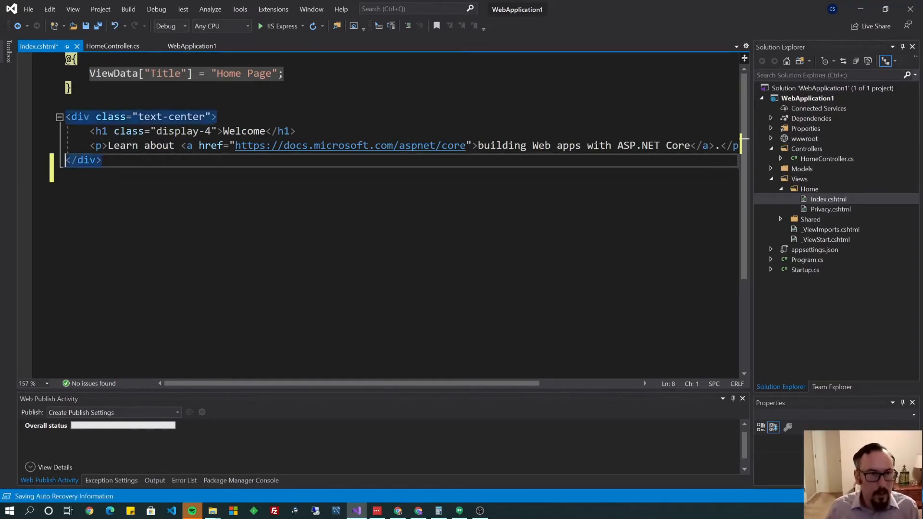
{"action": "type", "text": "<p>"}
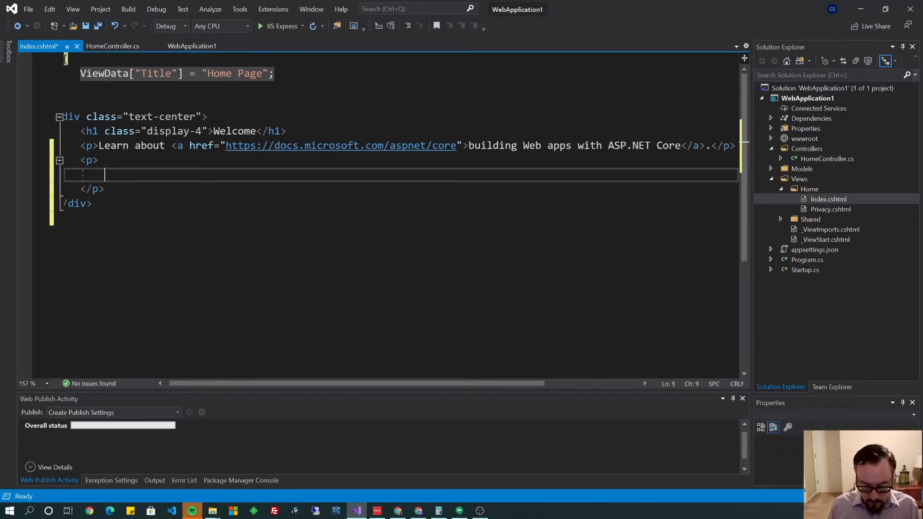
{"action": "type", "text": "@Html"}
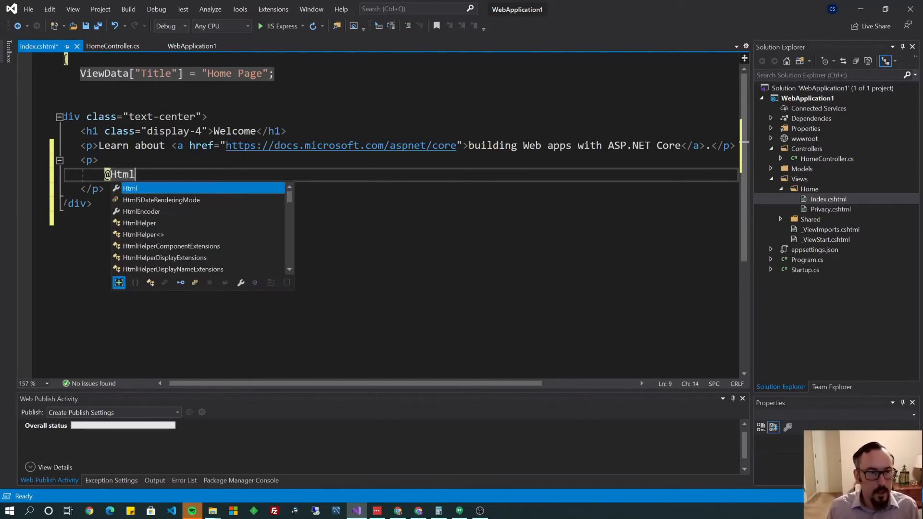
{"action": "type", "text": ".r"}
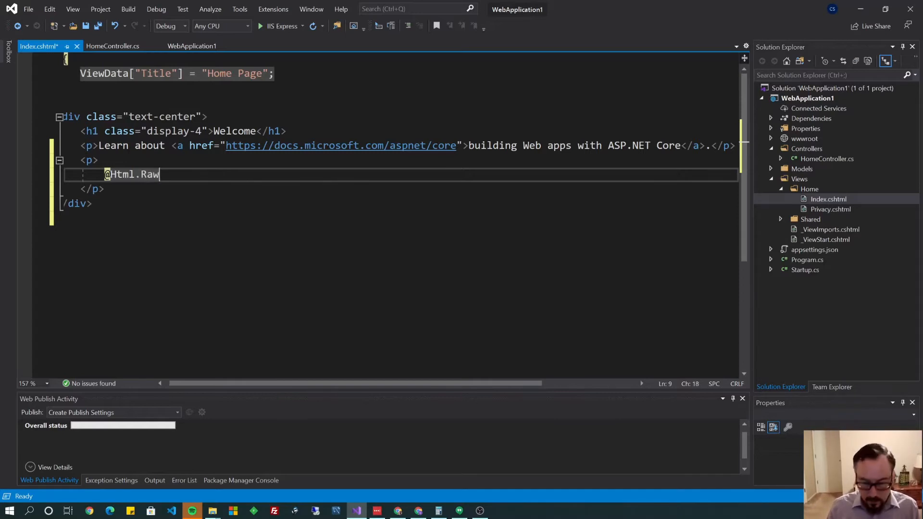
{"action": "type", "text": "(@v"}
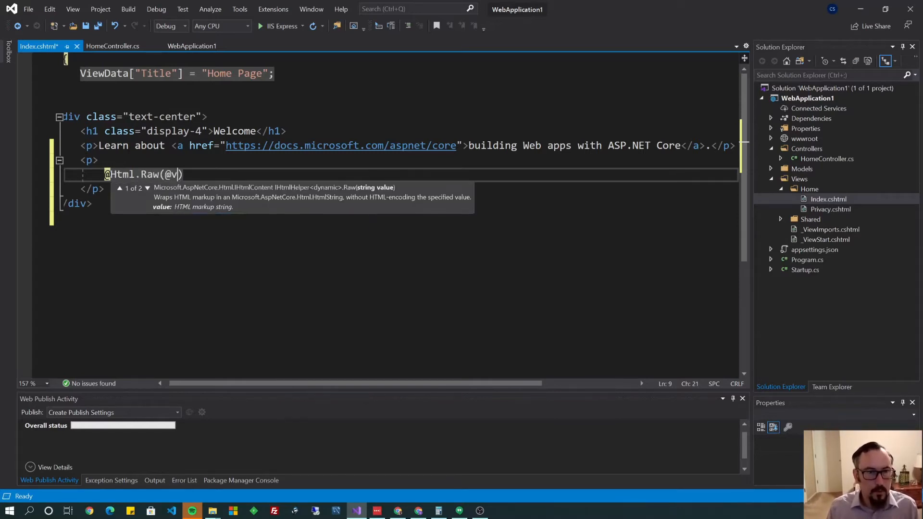
{"action": "type", "text": "ViewBag"}
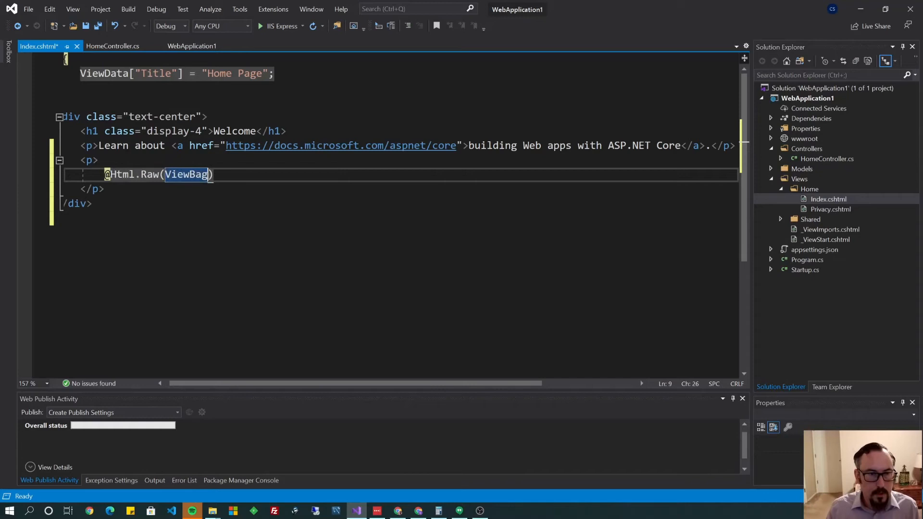
{"action": "type", "text": "."}
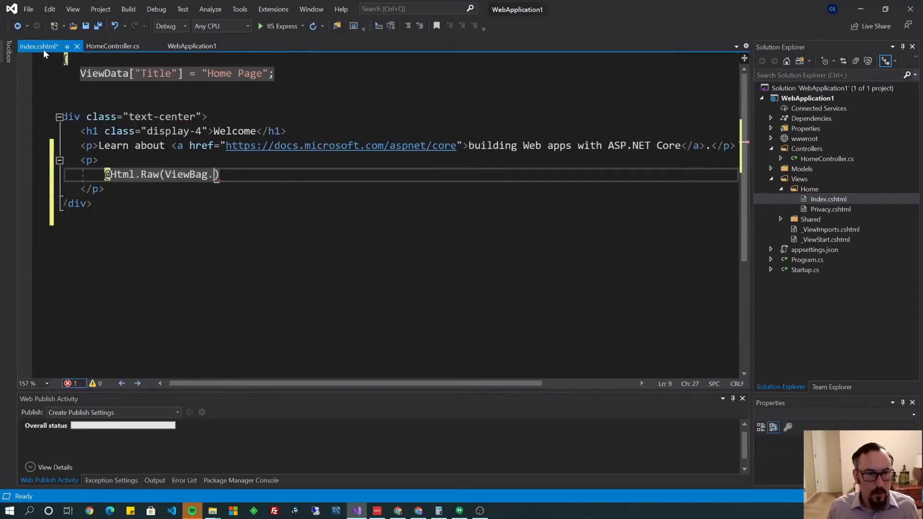
{"action": "type", "text": "Result"}
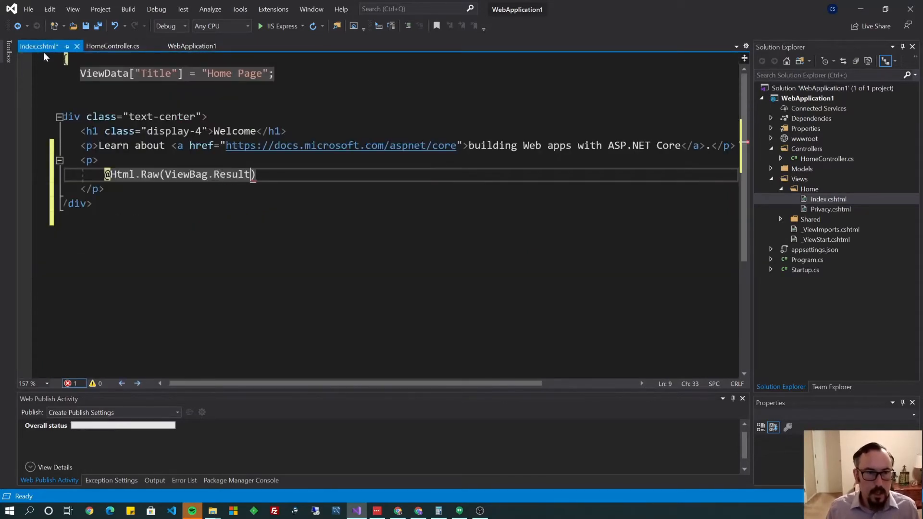
{"action": "left_click", "coordinate": [113, 45]}
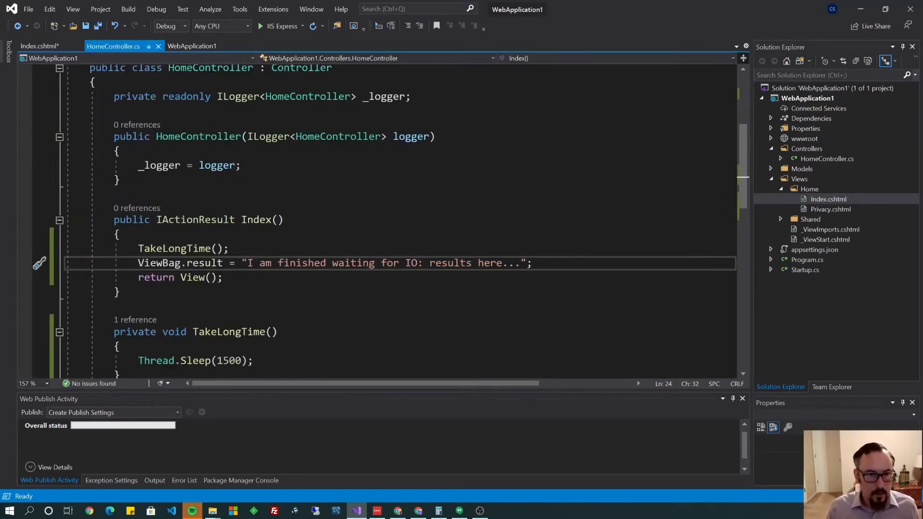
{"action": "type", "text": "Result"}
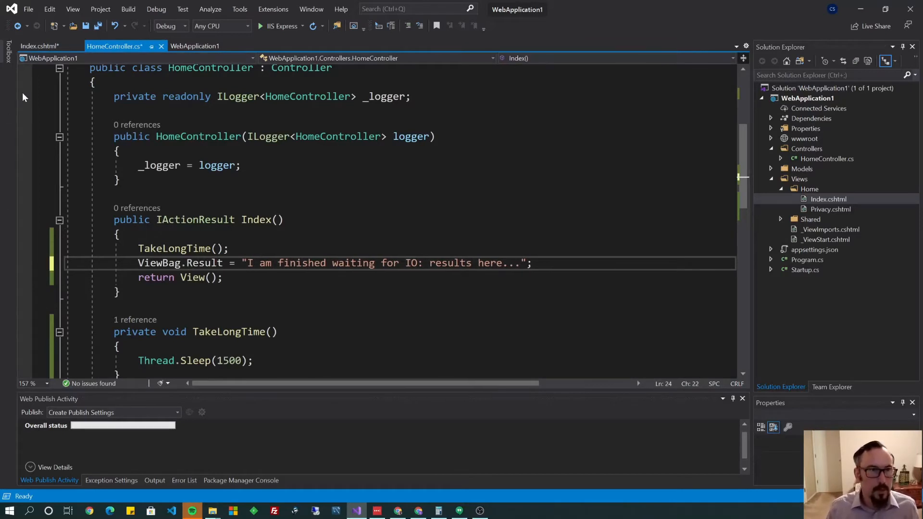
{"action": "left_click", "coordinate": [36, 46]}
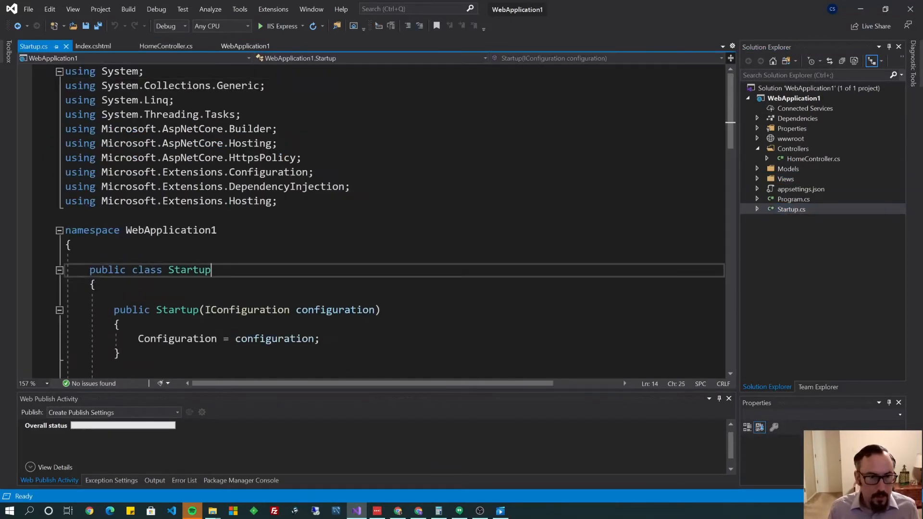
Scroll Startup.cs down to the ConfigureServices method
{"action": "scroll", "scroll_direction": "down", "scroll_amount": 3}
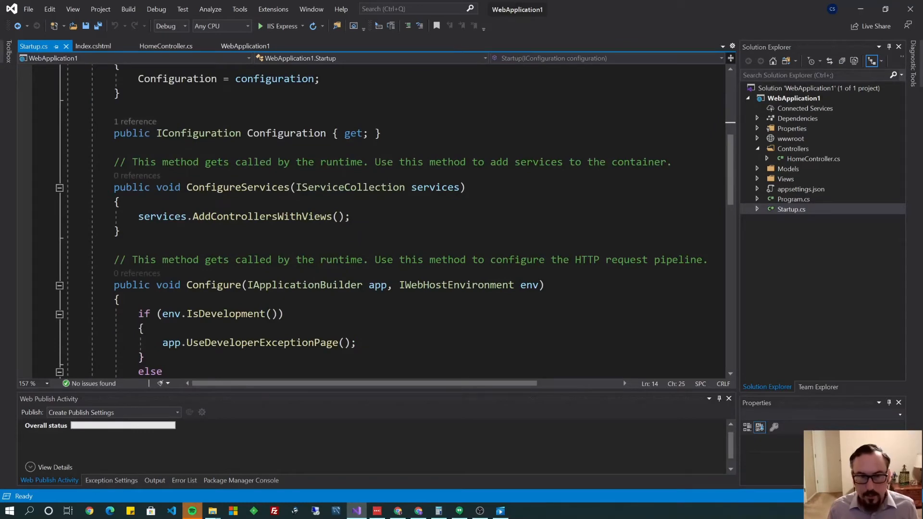
{"action": "scroll", "scroll_direction": "down", "scroll_amount": 3}
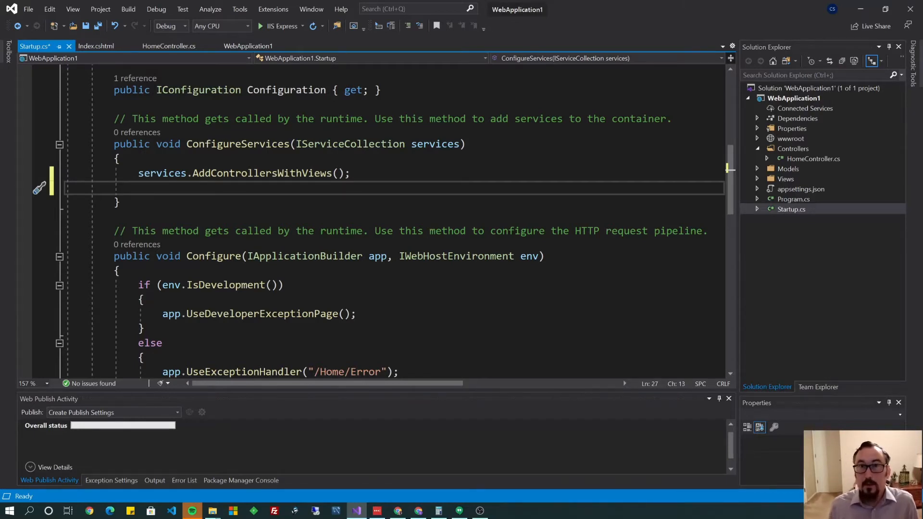
{"action": "mouse_move", "coordinate": [797, 164]}
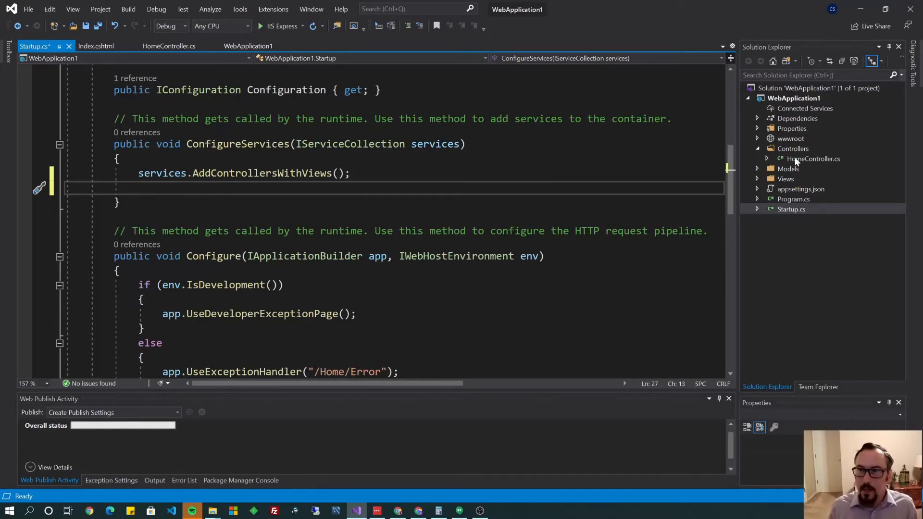
Open HomeController.cs and add a private IMemoryCache cache field
{"action": "left_click", "coordinate": [814, 158]}
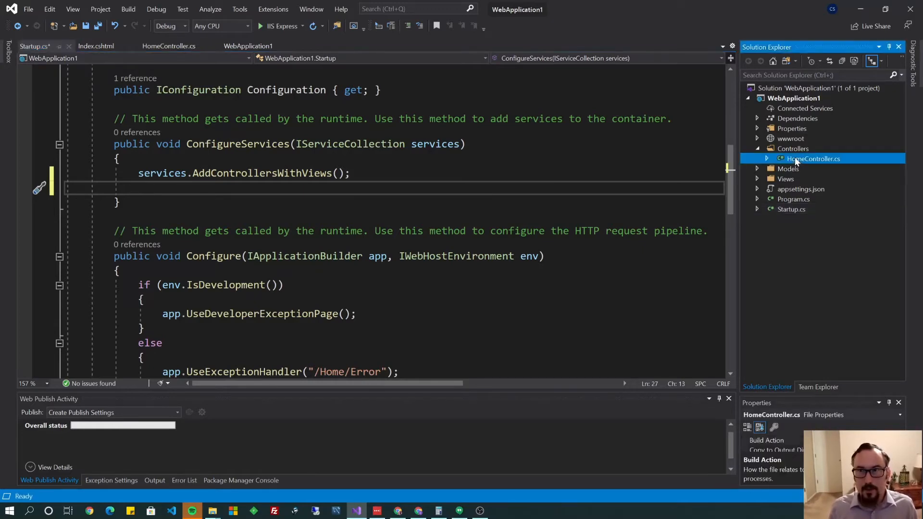
{"action": "double_click", "coordinate": [814, 159]}
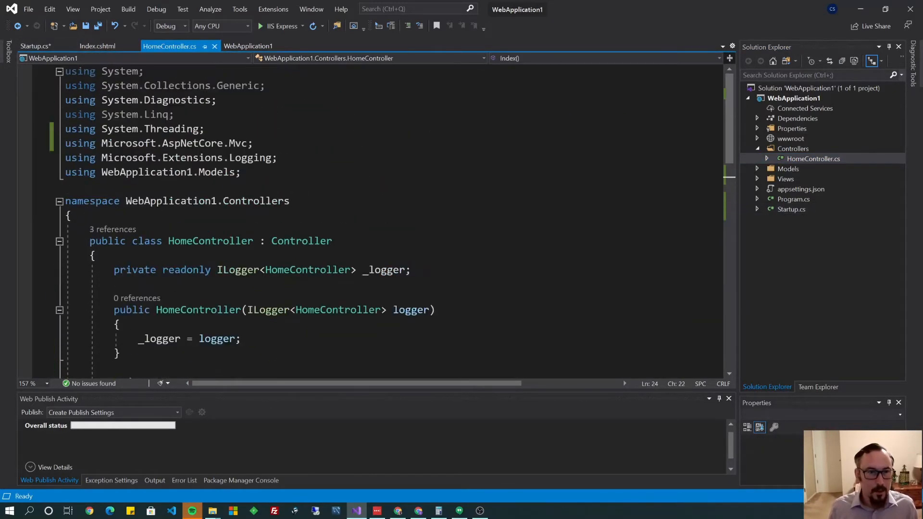
{"action": "scroll", "scroll_direction": "down", "scroll_amount": 3}
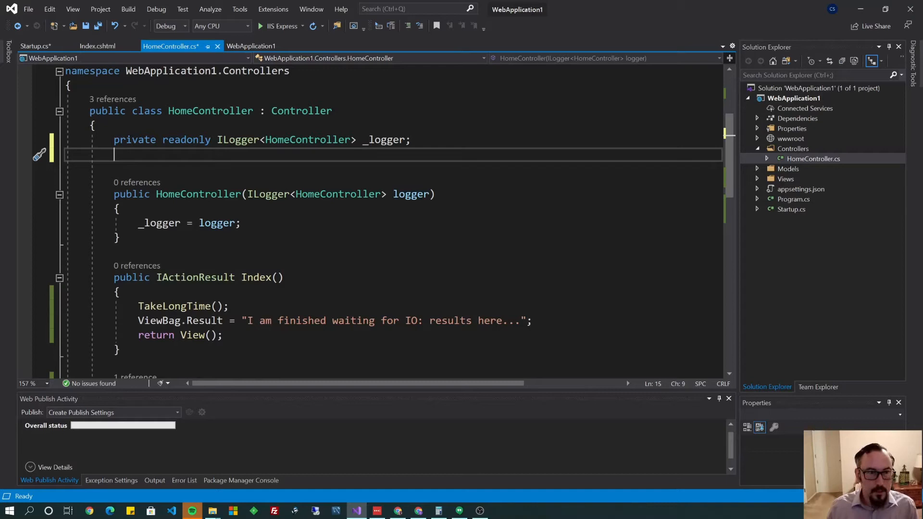
{"action": "type", "text": "private"}
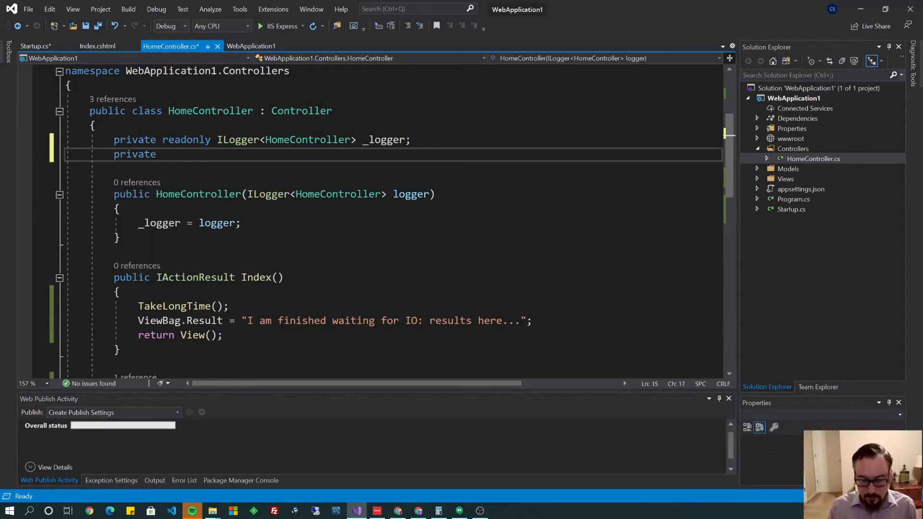
{"action": "type", "text": "IM"}
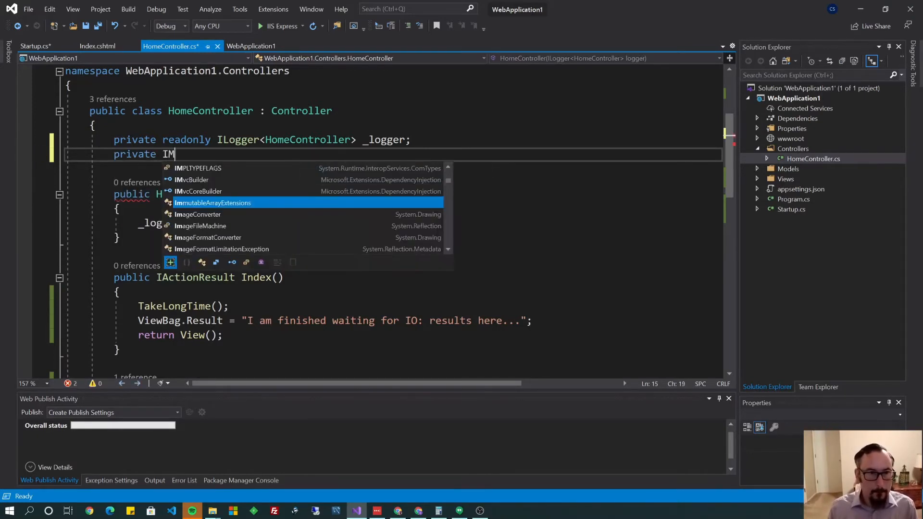
{"action": "type", "text": "emoryCache cache;"}
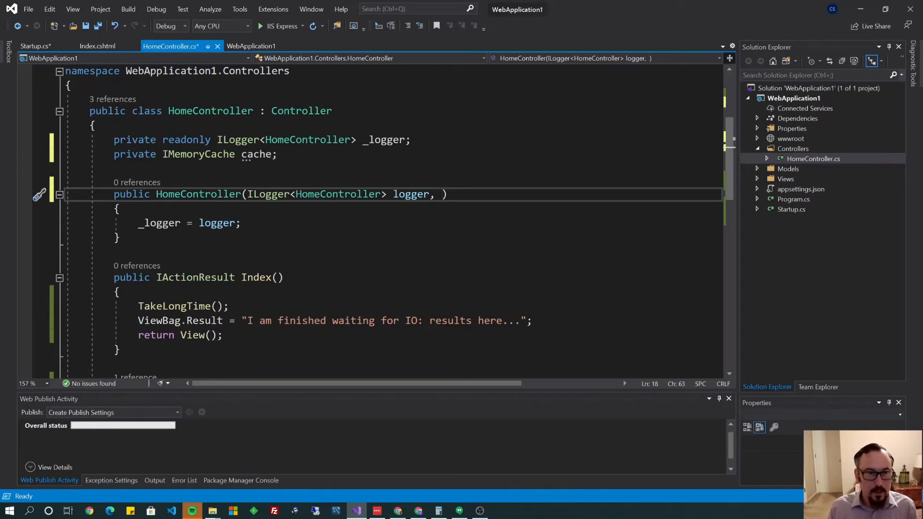
Add an IMemoryCache memoryCache constructor parameter and assign cache = memoryCache
{"action": "type", "text": "IMemoryCache"}
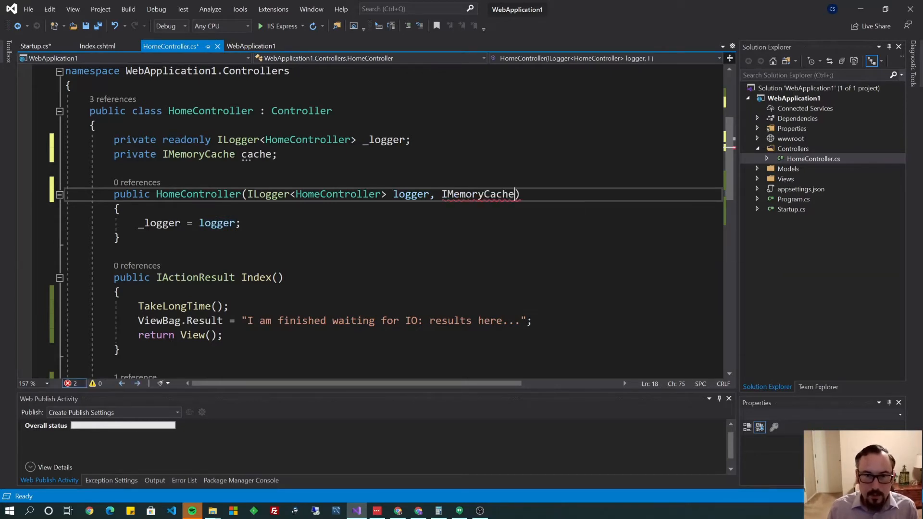
{"action": "type", "text": "cach"}
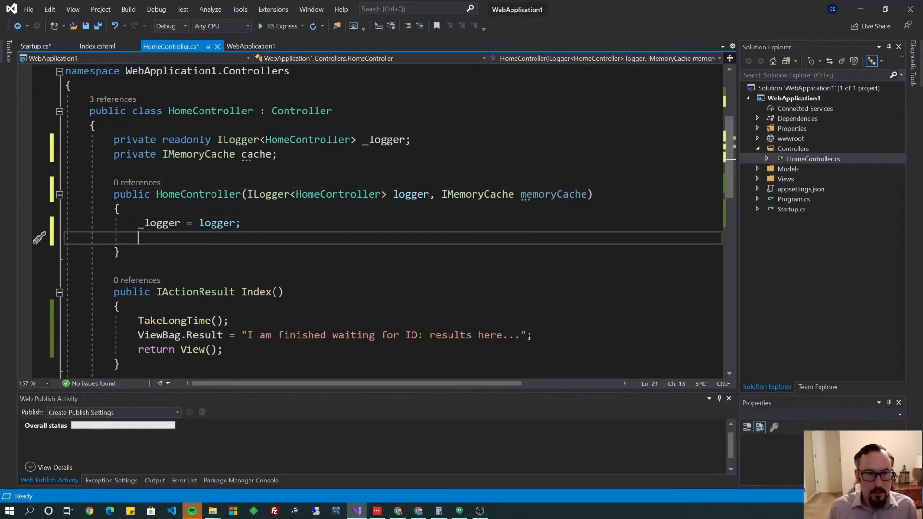
{"action": "type", "text": "cache ="}
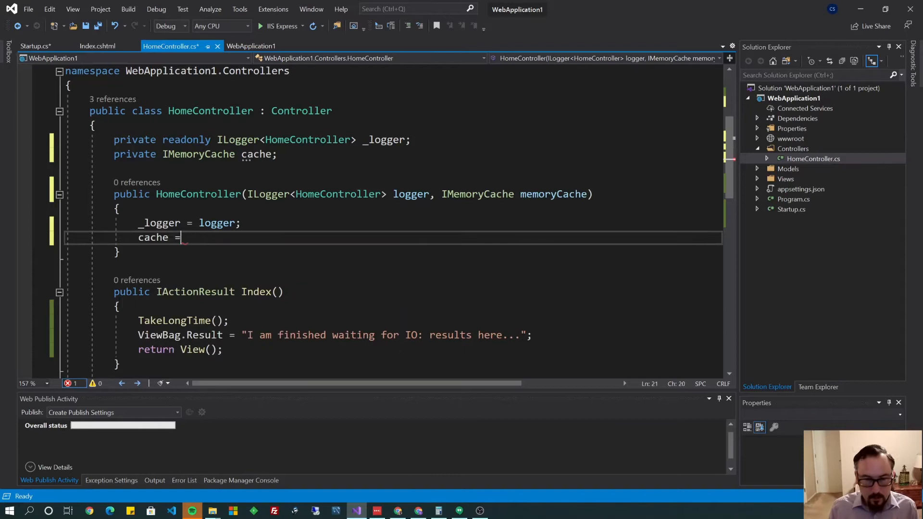
{"action": "type", "text": "memoryCache;"}
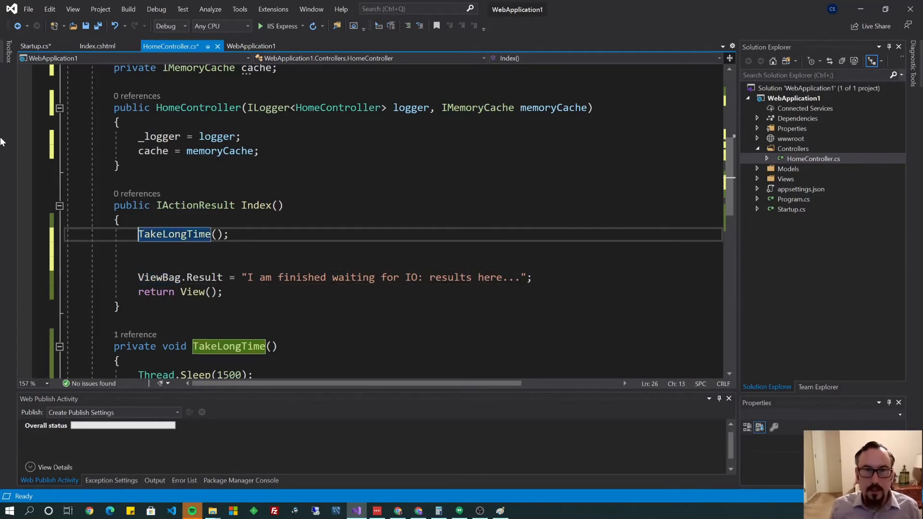
Make TakeLongTime return "I am finished waiting for IO: results here..." and assign result to ViewBag.Result
{"action": "type", "text": "string"}
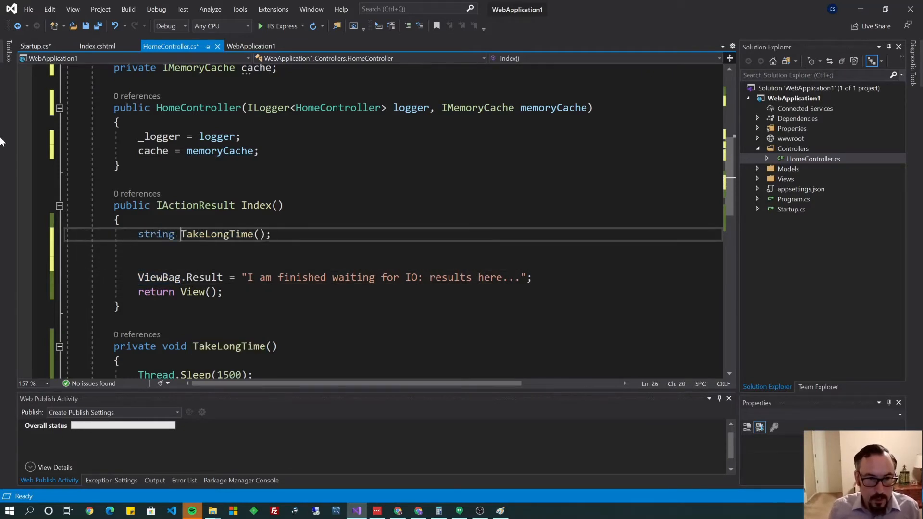
{"action": "type", "text": "result ="}
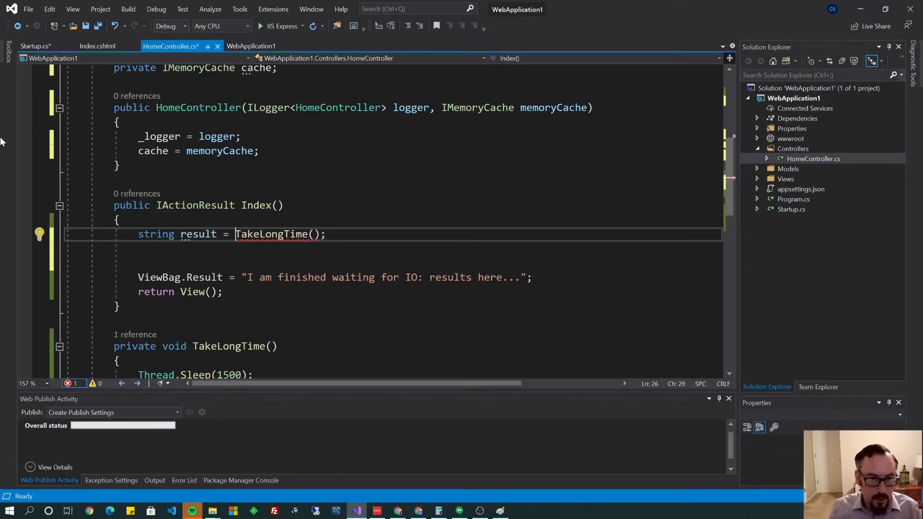
{"action": "left_click_drag", "start_coordinate": [242, 277], "coordinate": [532, 277]}
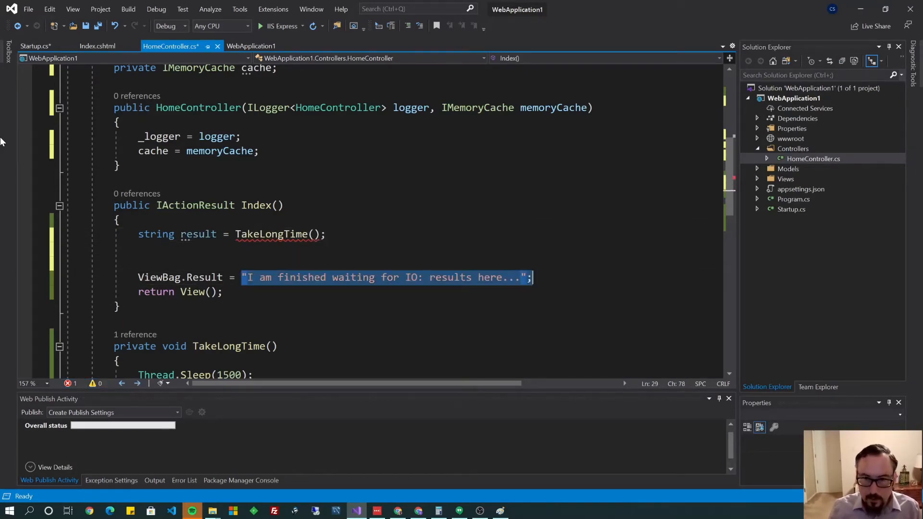
{"action": "key", "text": "Delete"}
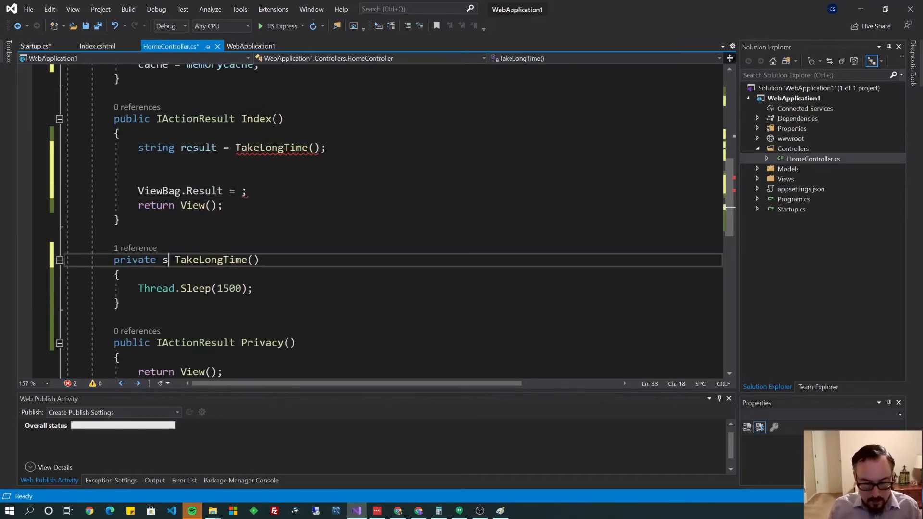
{"action": "type", "text": "tring"}
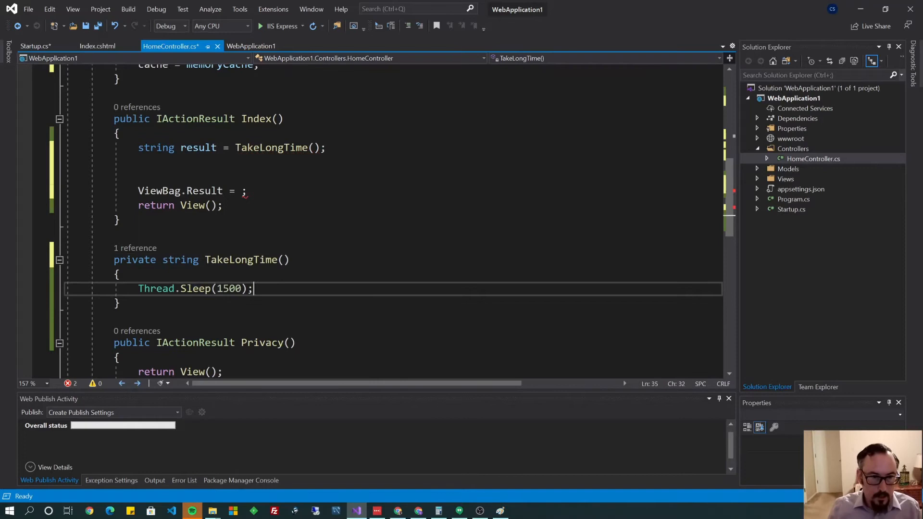
{"action": "type", "text": "return \"I am finished waiting for IO: results here...\";"}
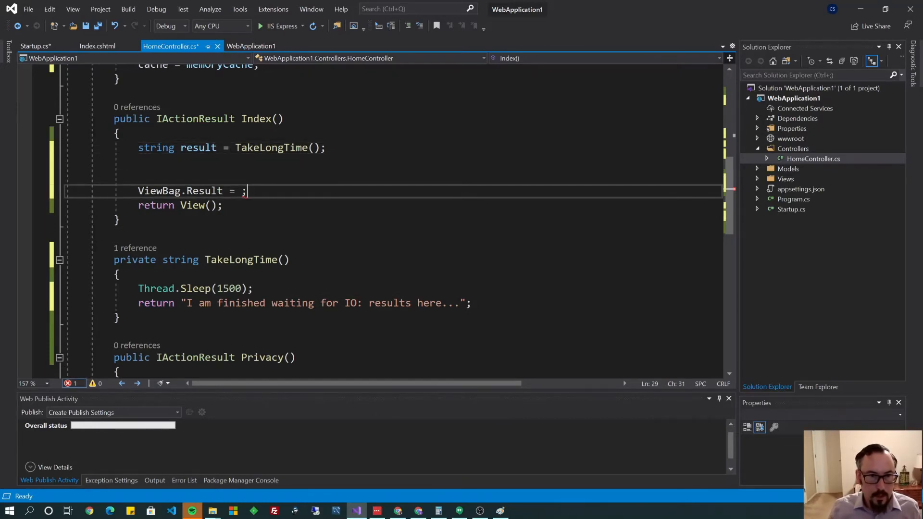
{"action": "type", "text": "result"}
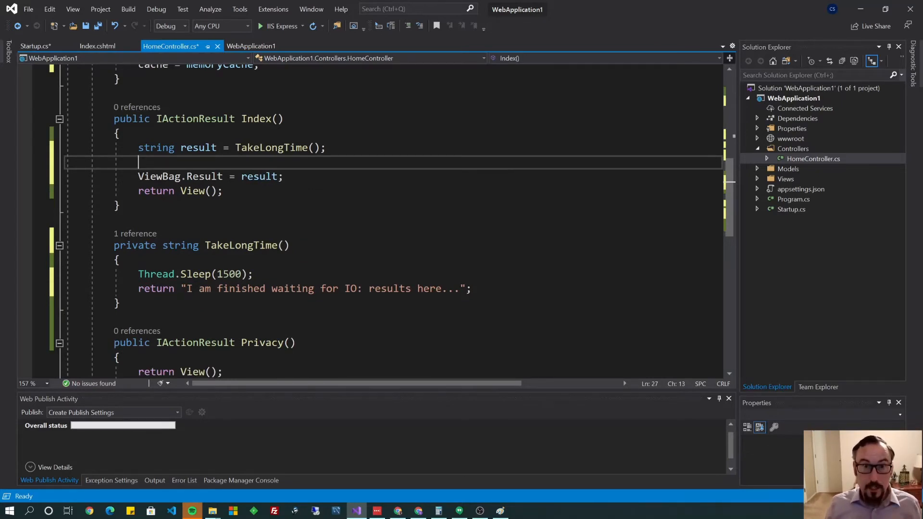
Declare string cacheEntry; in Index below the TakeLongTime line
{"action": "key", "text": "Enter"}
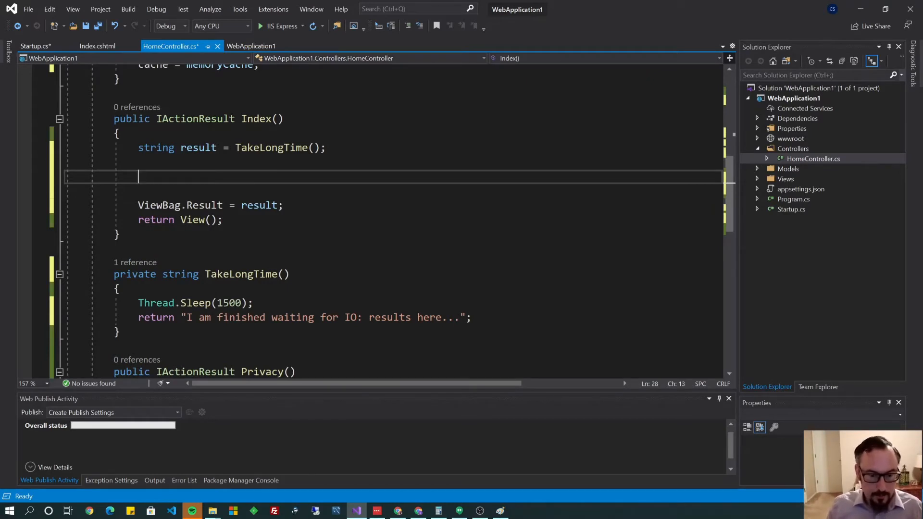
{"action": "type", "text": "s"}
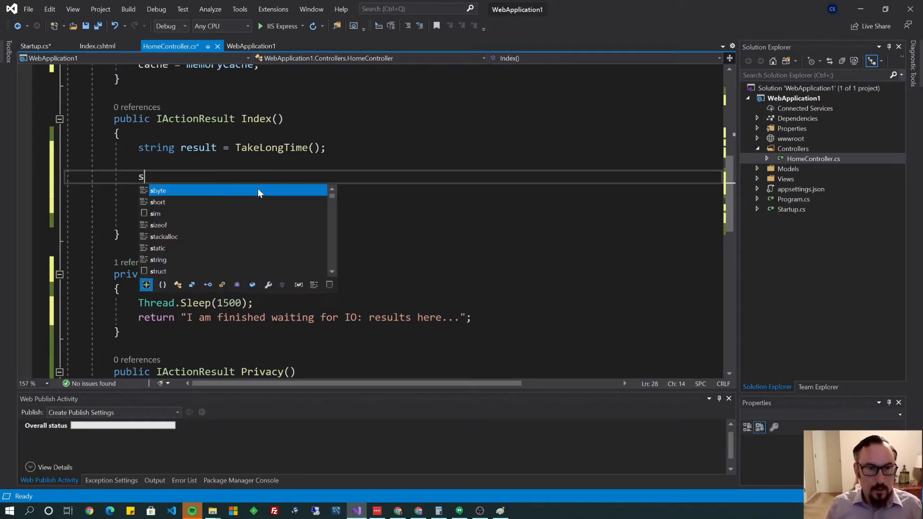
{"action": "type", "text": "tring cacheEntry"}
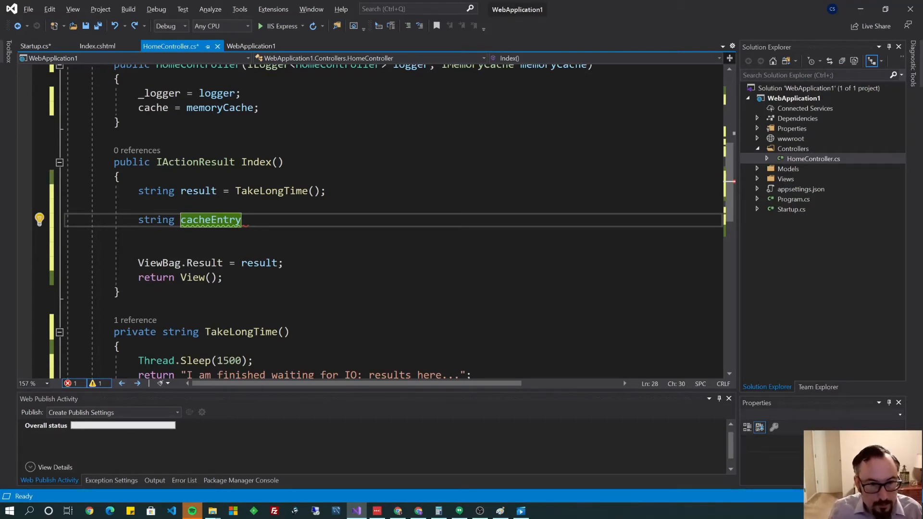
{"action": "type", "text": ";"}
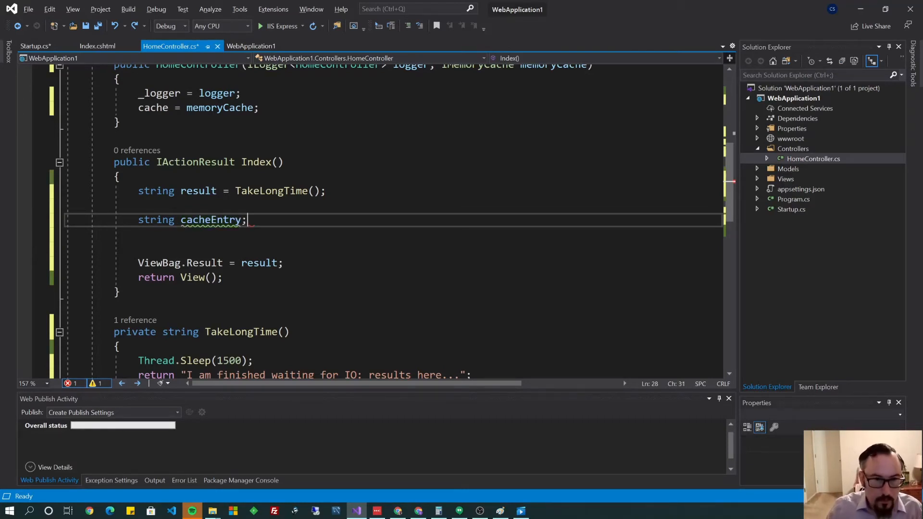
Add an if block testing cache.TryGetValue("myUniqueKey", out cacheEntry)
{"action": "type", "text": "if"}
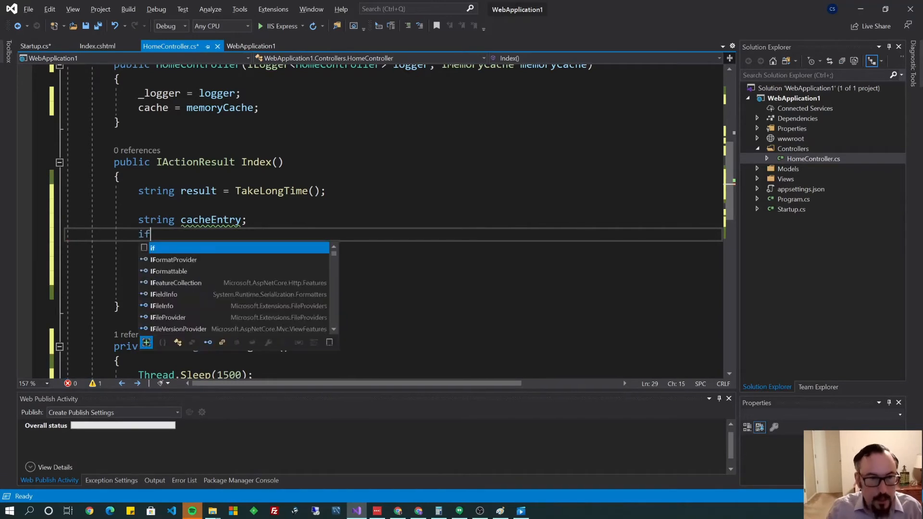
{"action": "type", "text": "(cache"}
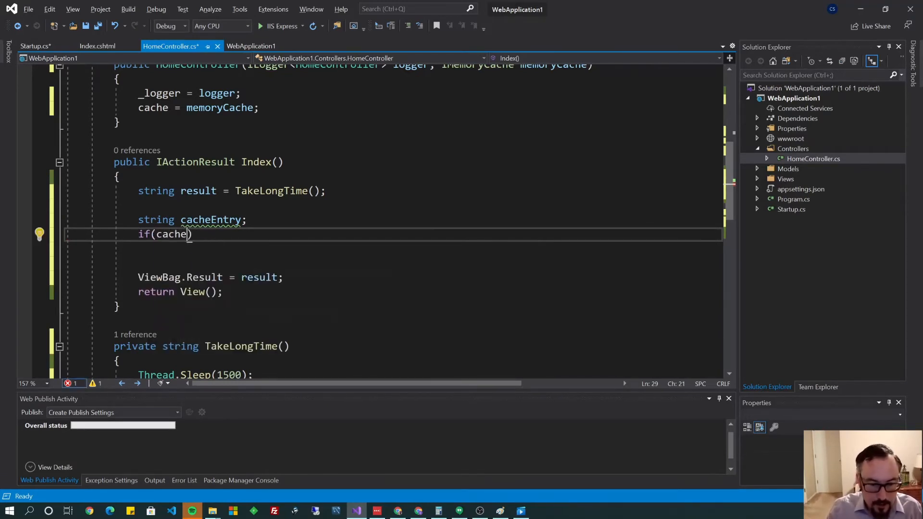
{"action": "type", "text": ".TryGetValue"}
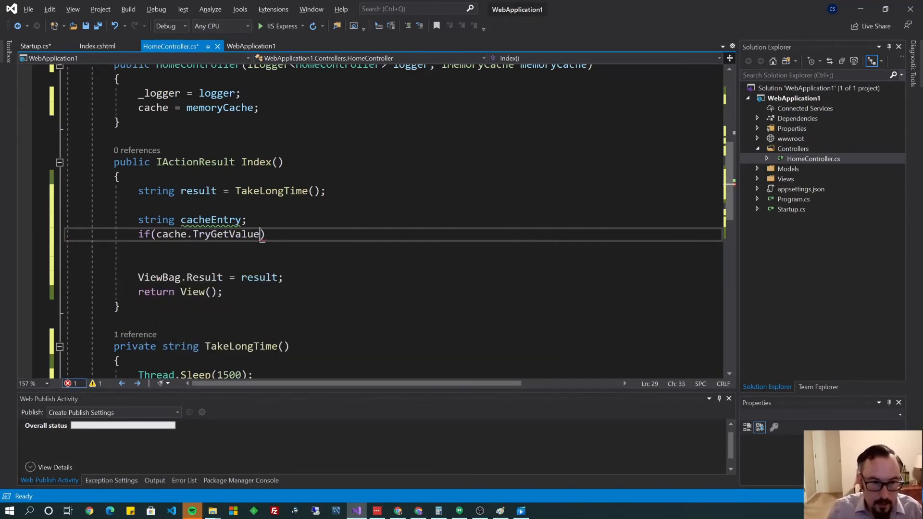
{"action": "type", "text": "("}
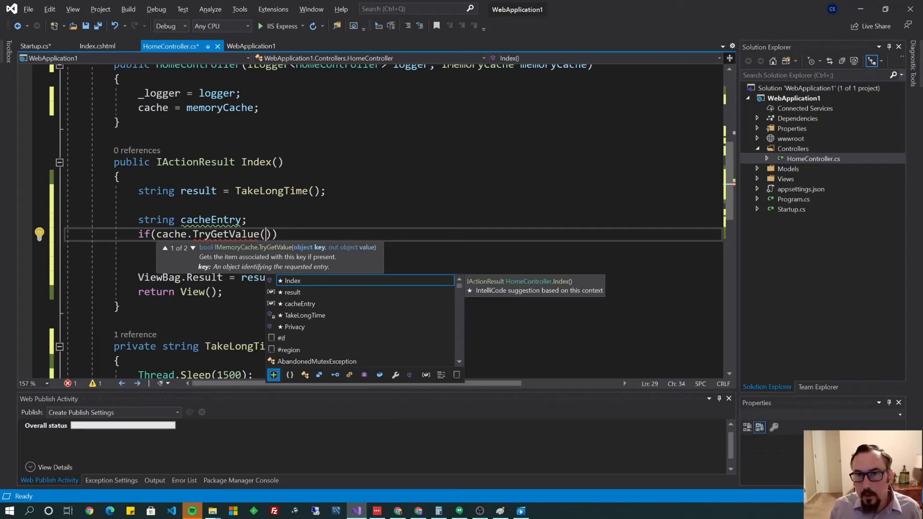
{"action": "type", "text": "\""}
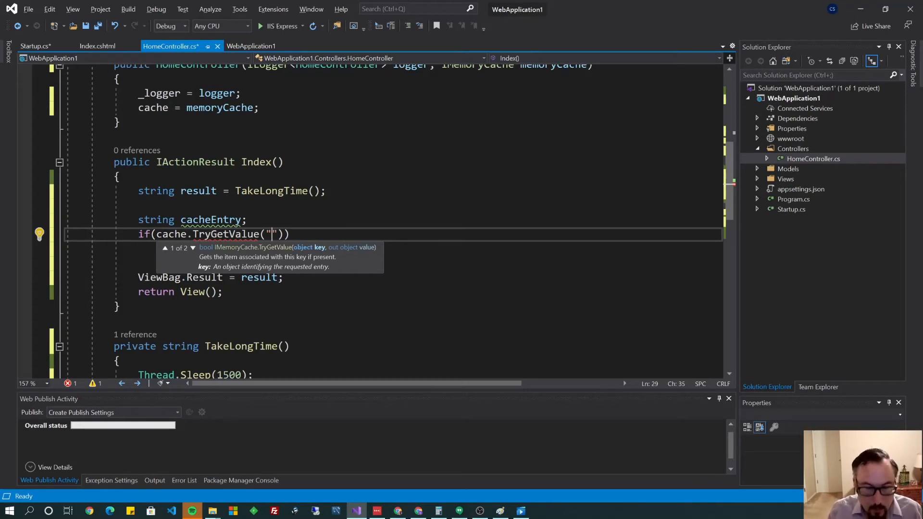
{"action": "type", "text": "myUnique"}
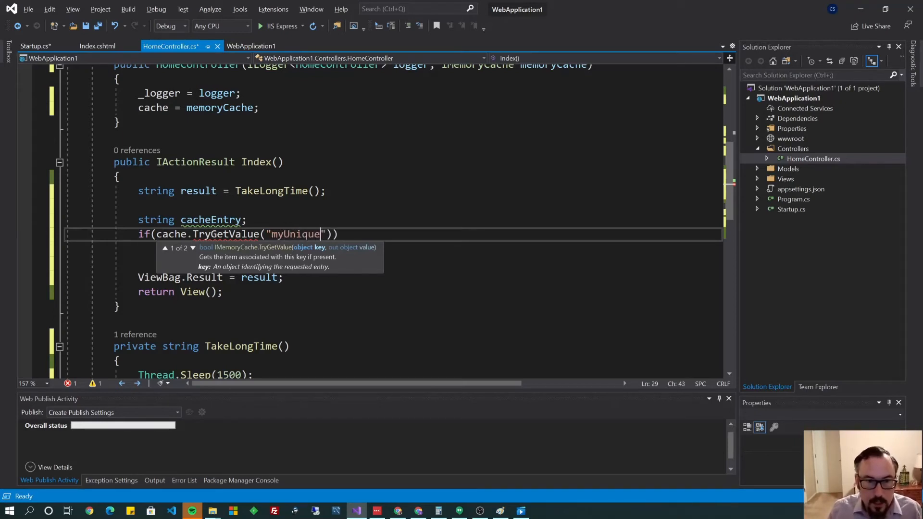
{"action": "type", "text": "Key"}
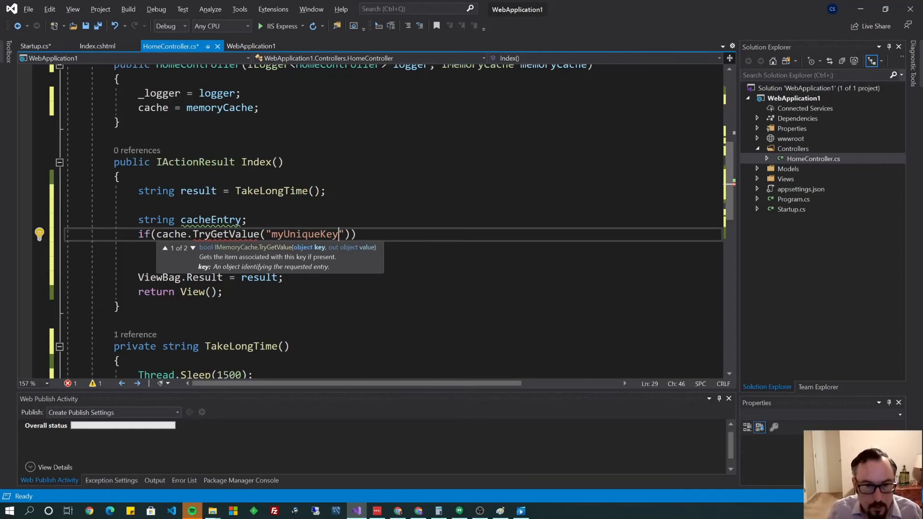
{"action": "type", "text": ", out"}
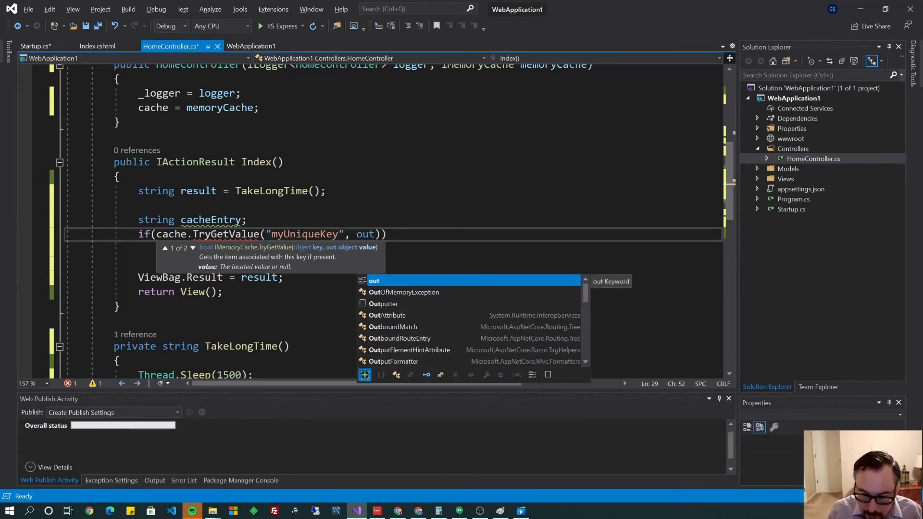
{"action": "type", "text": "cacheEntry"}
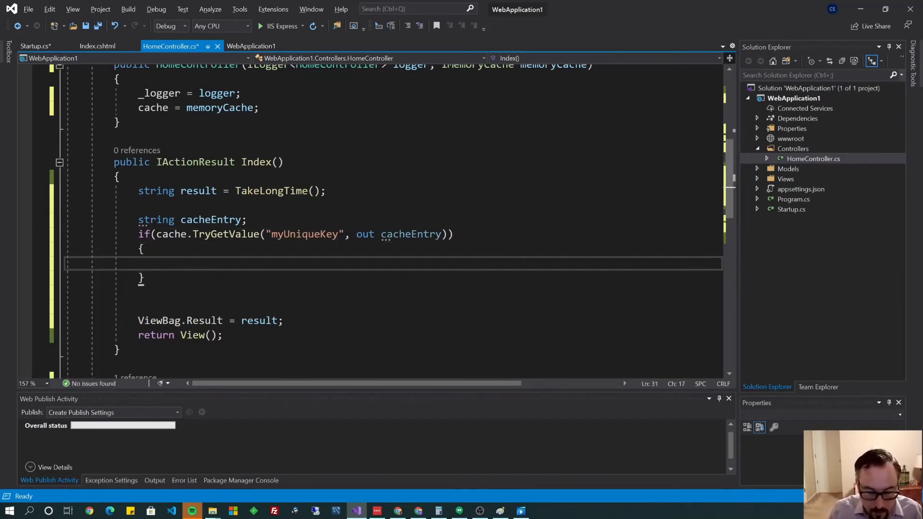
Negate the cache check and move the TakeLongTime call into the block, assigning cacheEntry
{"action": "left_click", "coordinate": [162, 234]}
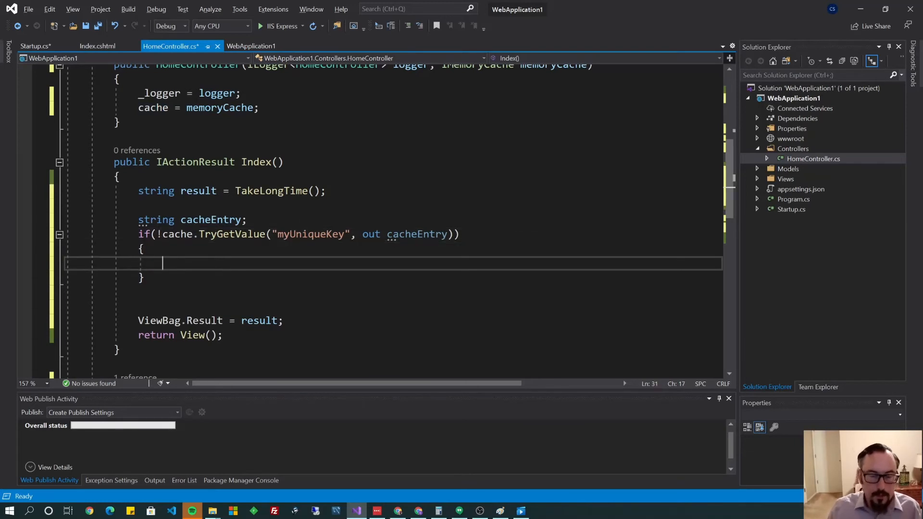
{"action": "left_click", "coordinate": [144, 249]}
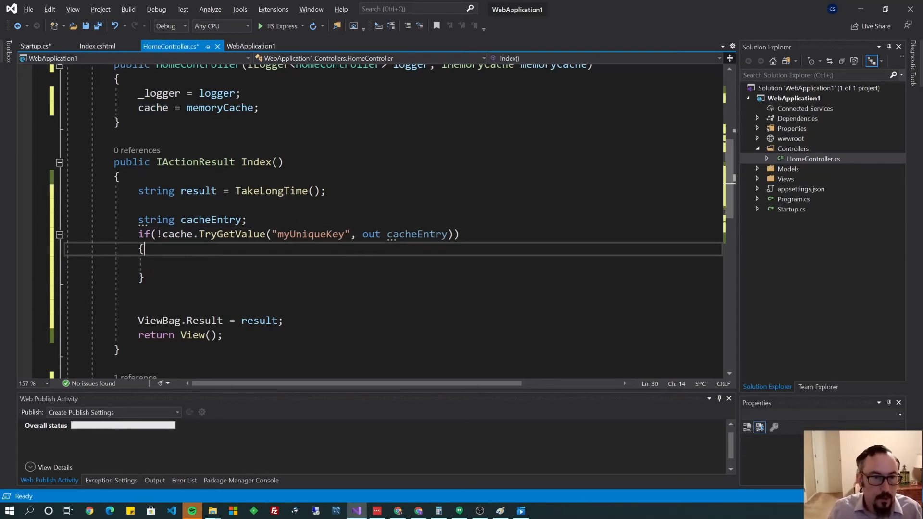
{"action": "key", "text": "Delete"}
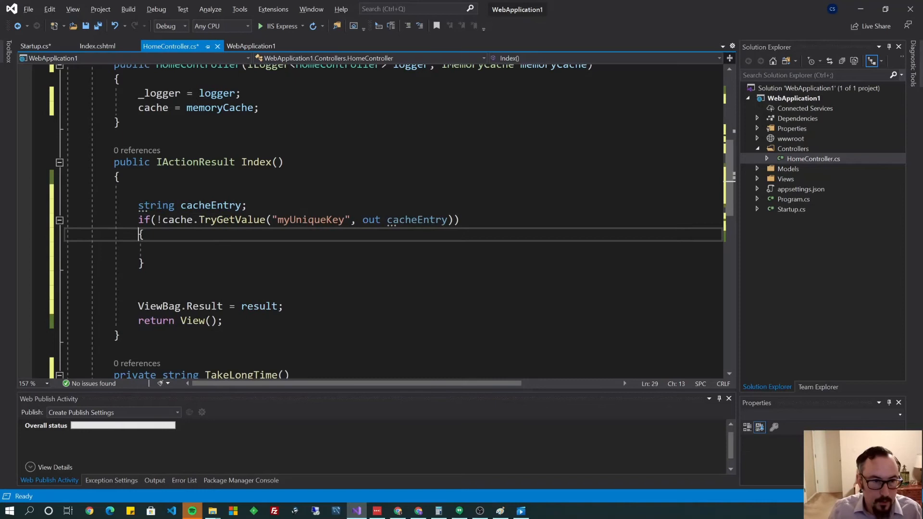
{"action": "type", "text": "string result = TakeLongTime();"}
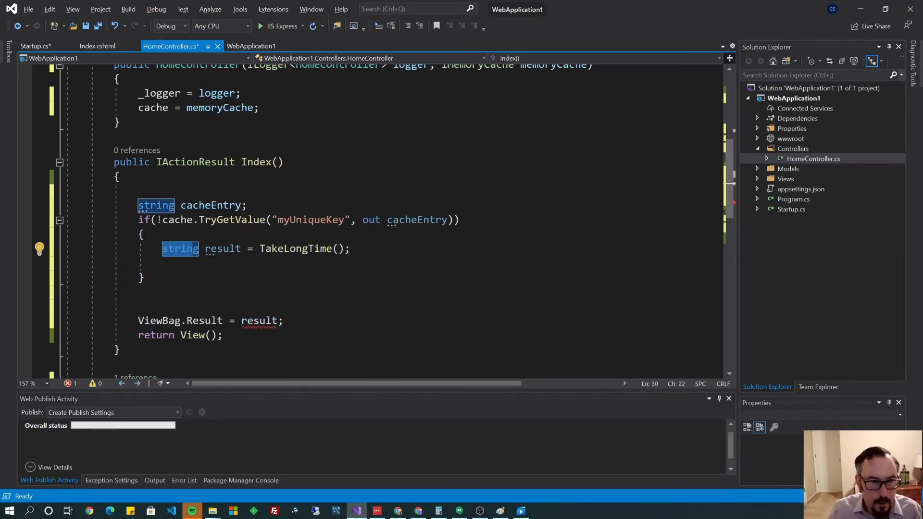
{"action": "type", "text": "cacheEntry"}
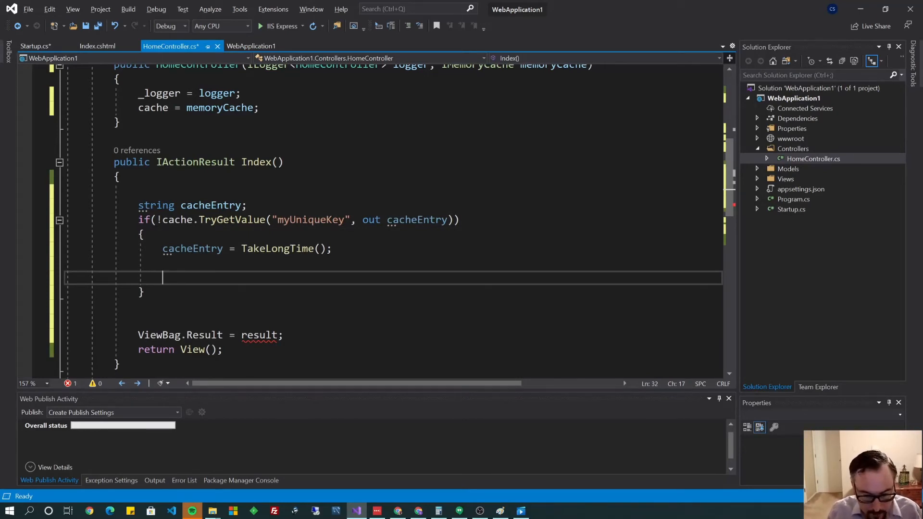
Create cacheEntryOptions as new MemoryCacheEntryOptions() with a 5-minute sliding expiration
{"action": "type", "text": "var cache"}
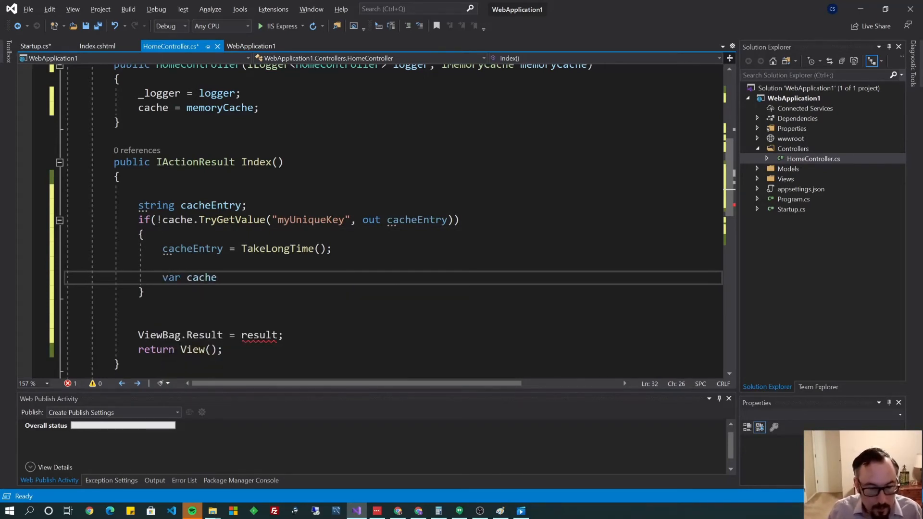
{"action": "type", "text": "EntryOpt"}
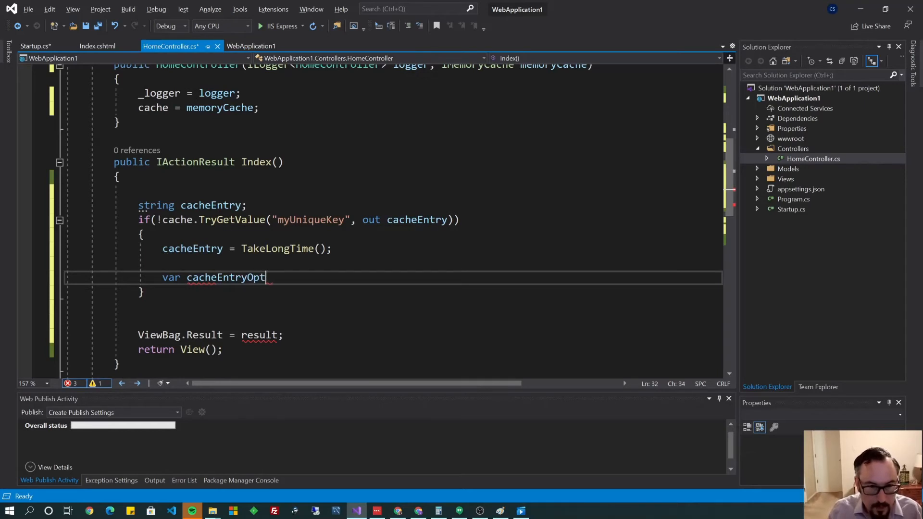
{"action": "type", "text": "ions ="}
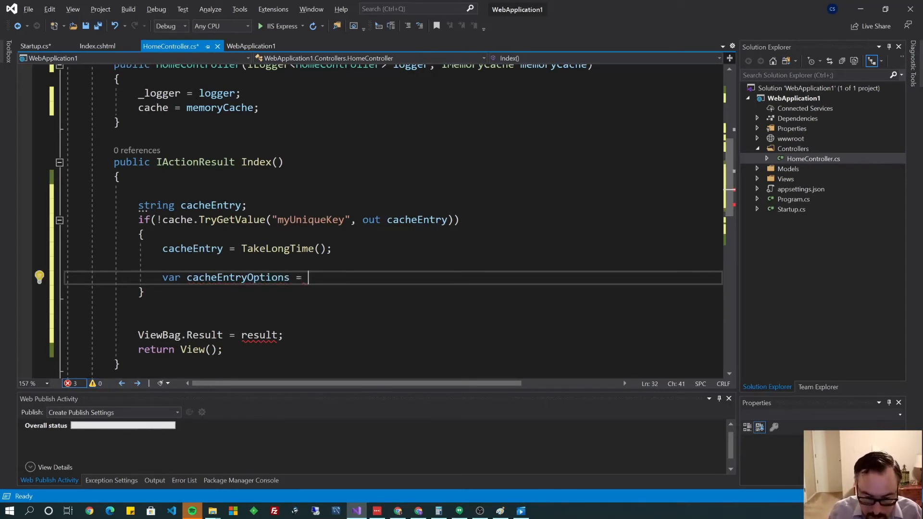
{"action": "type", "text": "new mem"}
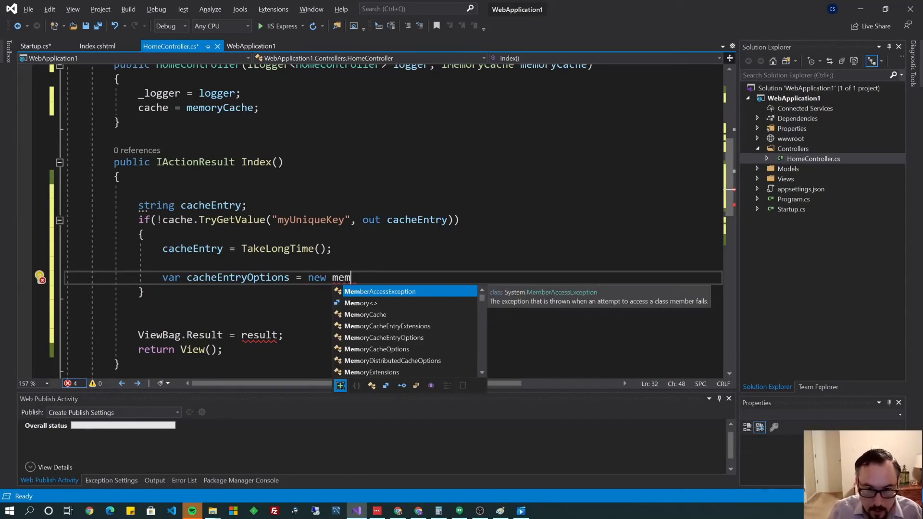
{"action": "type", "text": "ory"}
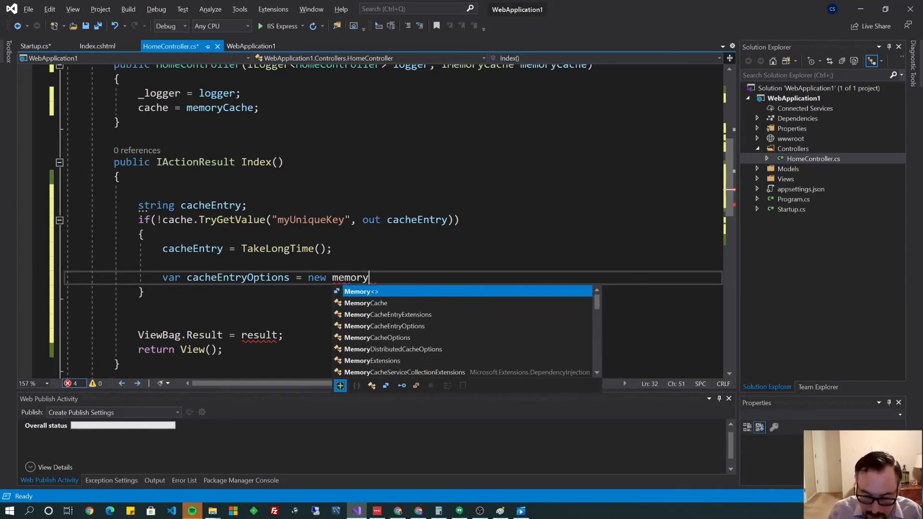
{"action": "type", "text": "CacheEntryOptions("}
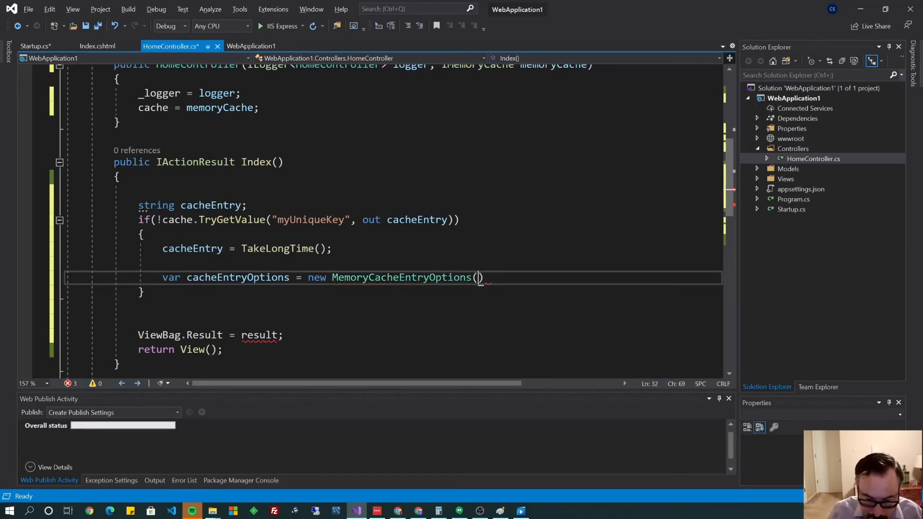
{"action": "type", "text": ")"}
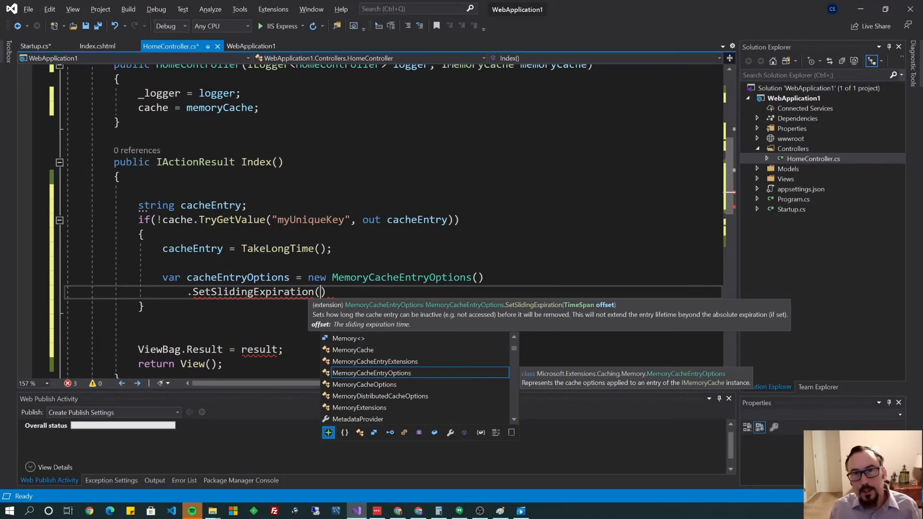
{"action": "type", "text": "ti"}
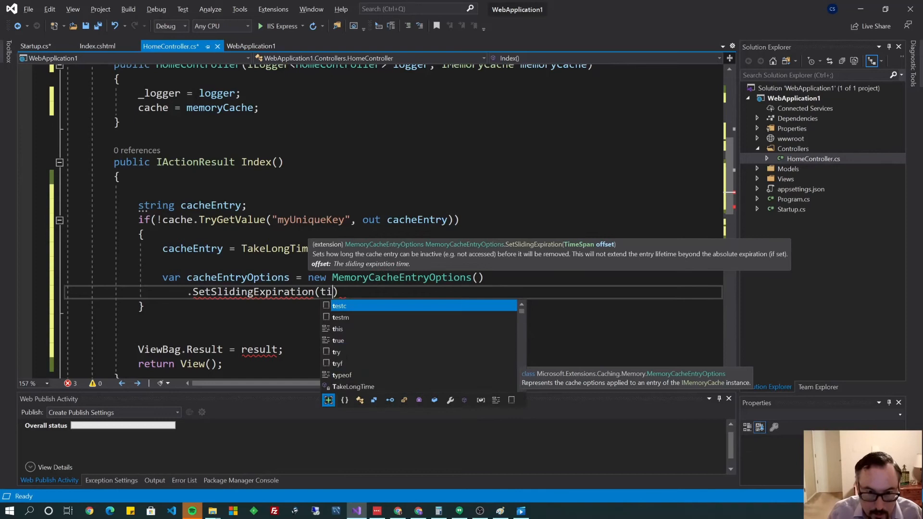
{"action": "type", "text": "meSpan.FromMinutes"}
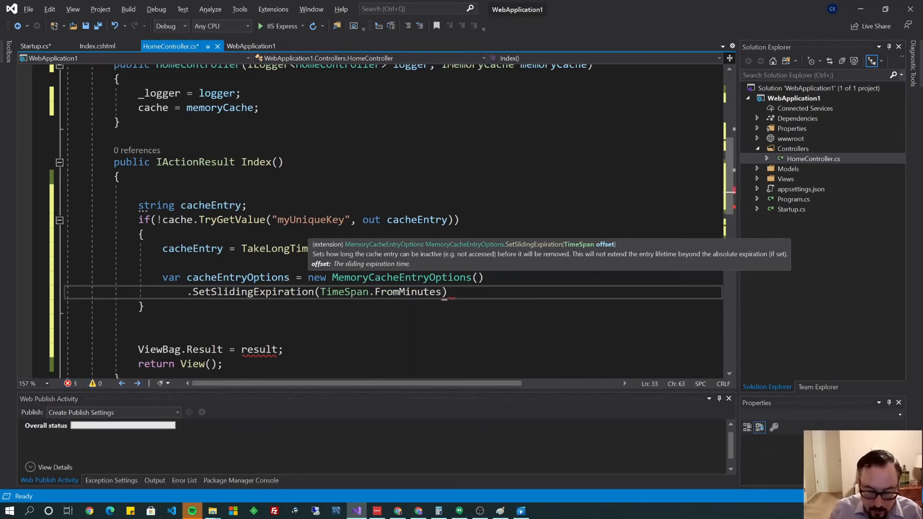
{"action": "type", "text": "(5)"}
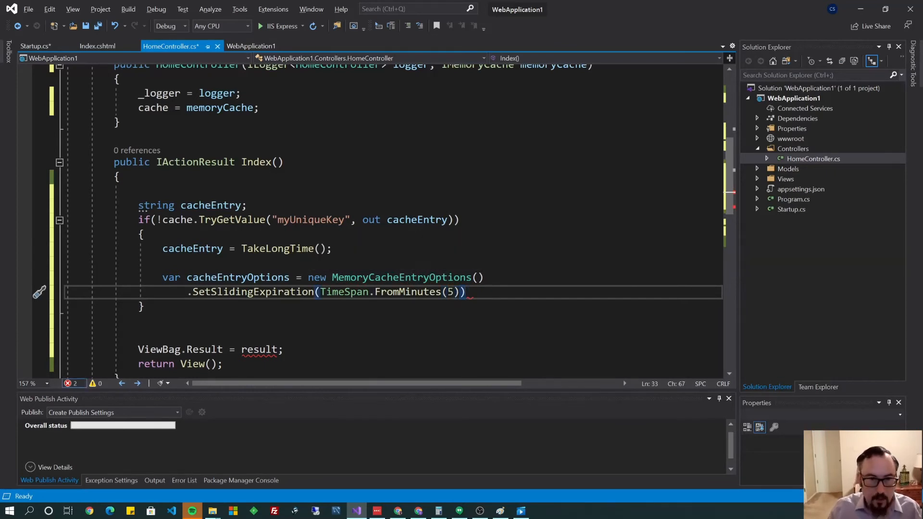
{"action": "type", "text": ";"}
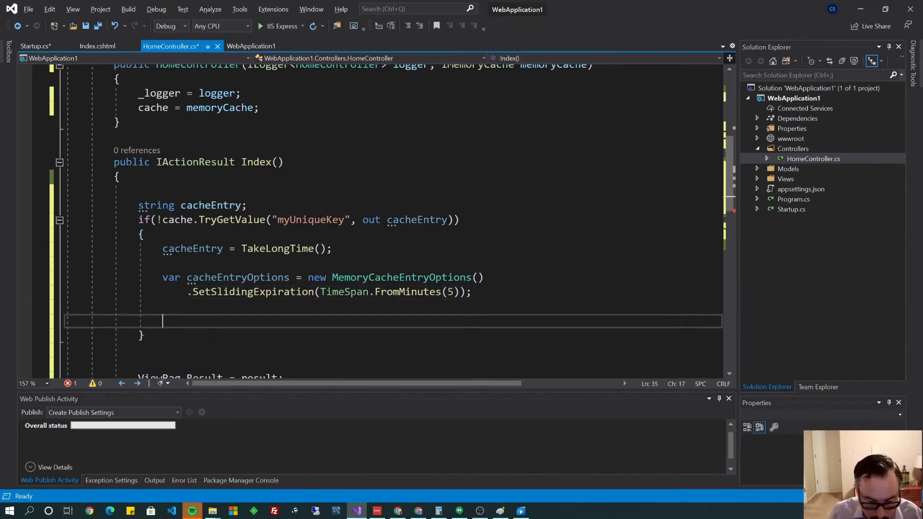
Add cache.Set("myUniqueKey", cacheEntry, cacheEntryOptions); inside the if block
{"action": "type", "text": "cache"}
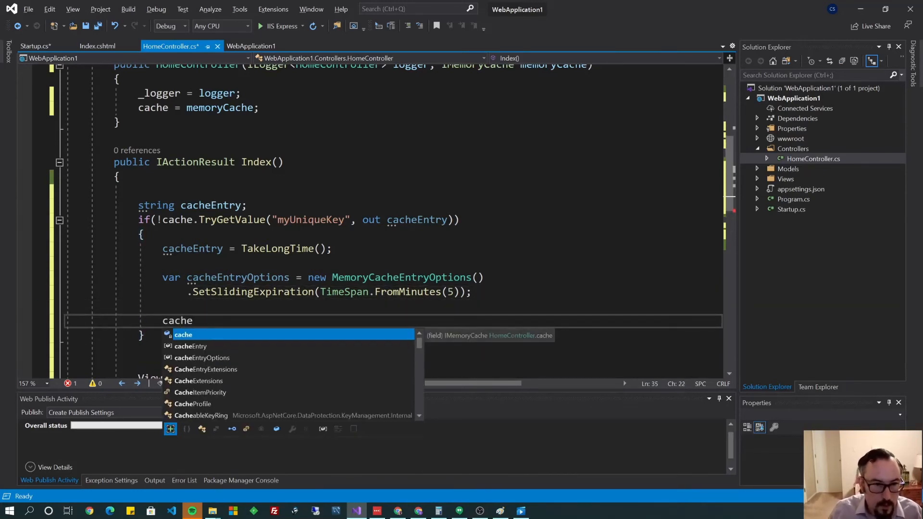
{"action": "type", "text": ".se"}
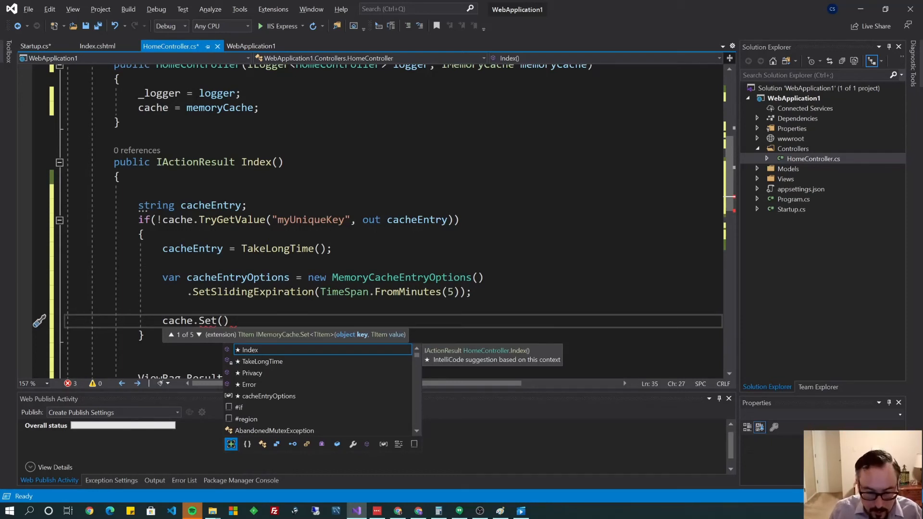
{"action": "type", "text": "\"my\""}
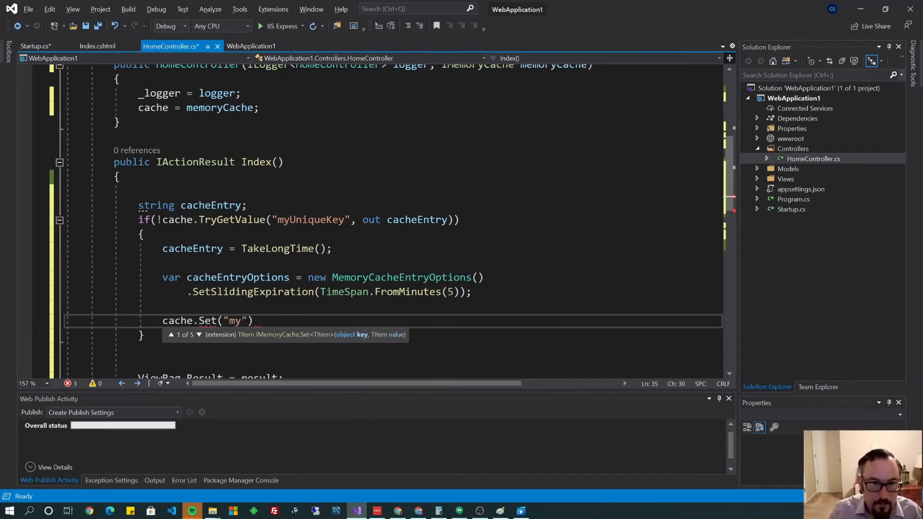
{"action": "type", "text": "UniqueKey"}
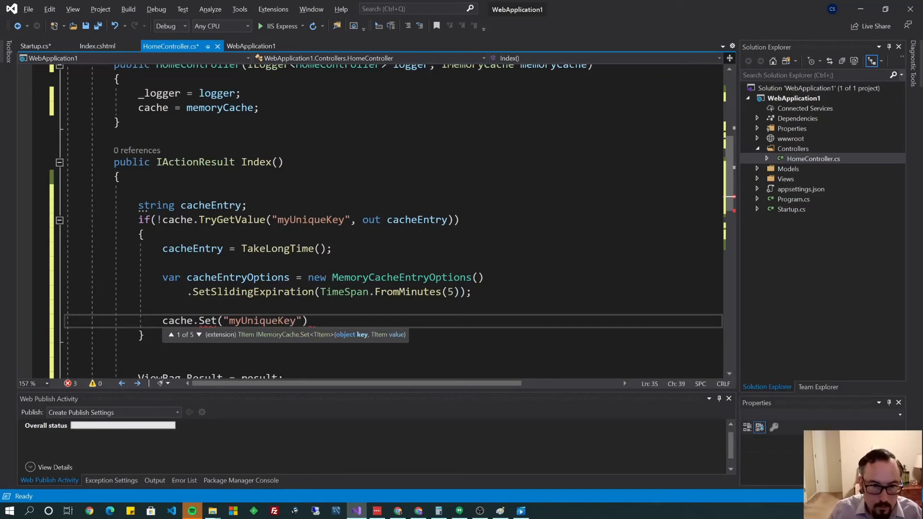
{"action": "type", "text": ","}
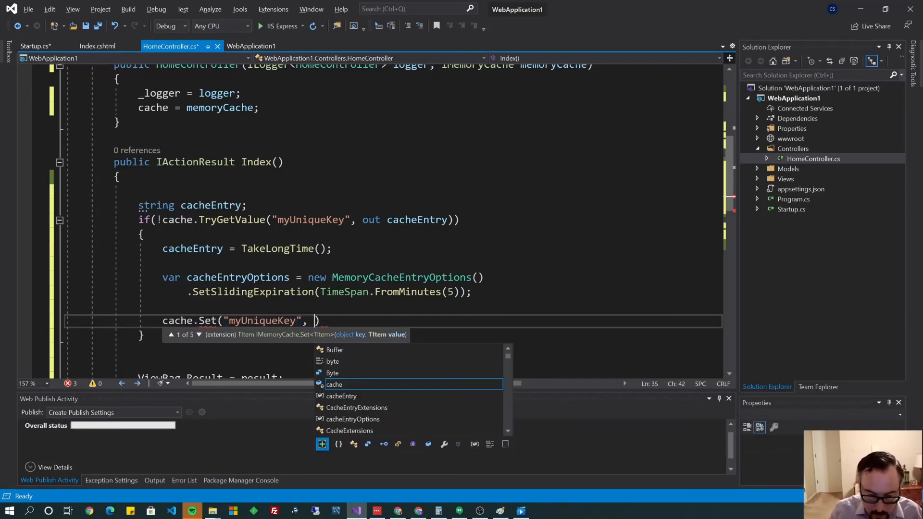
{"action": "type", "text": "cacheEntry"}
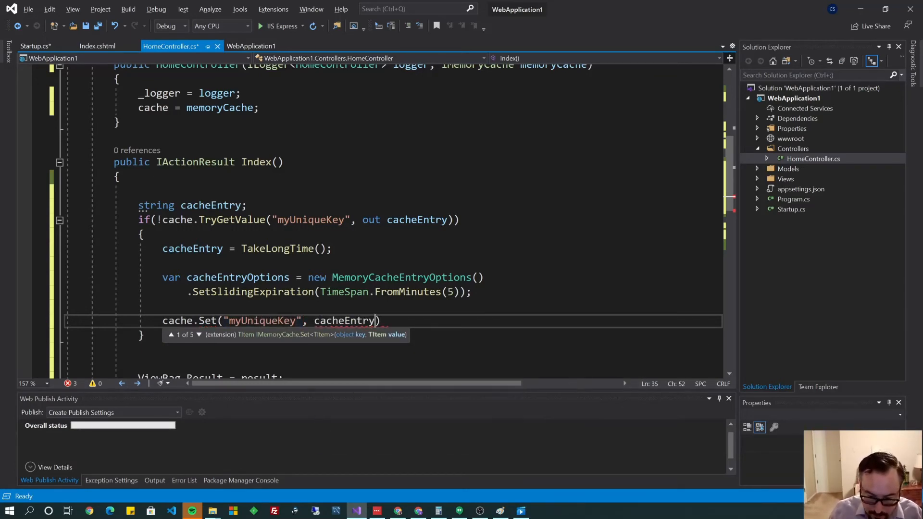
{"action": "type", "text": ", cacheEntryOptions"}
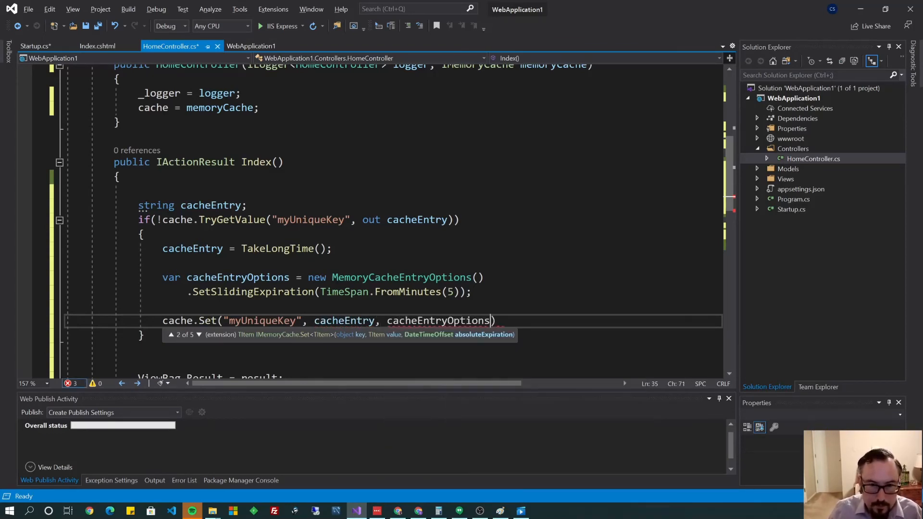
{"action": "type", "text": ";"}
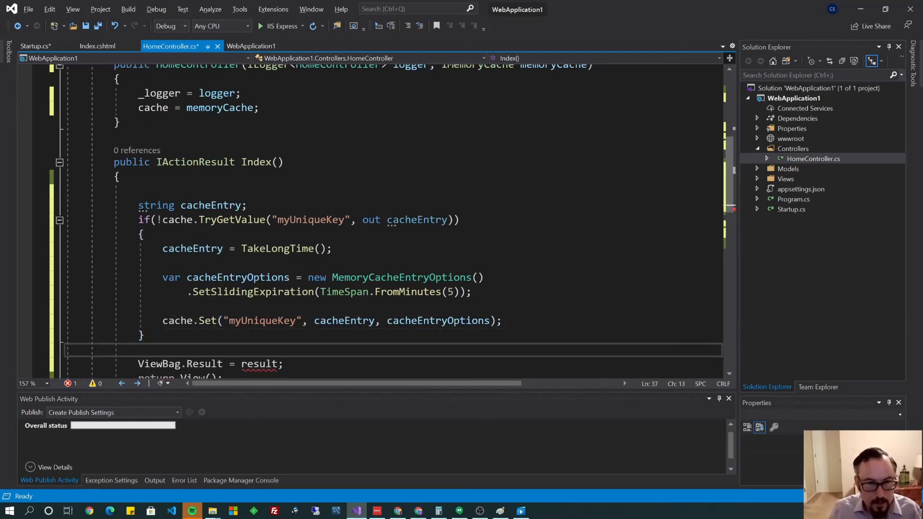
Assign cacheEntry to ViewBag.Result and save HomeController.cs
{"action": "scroll", "scroll_direction": "down", "scroll_amount": 3}
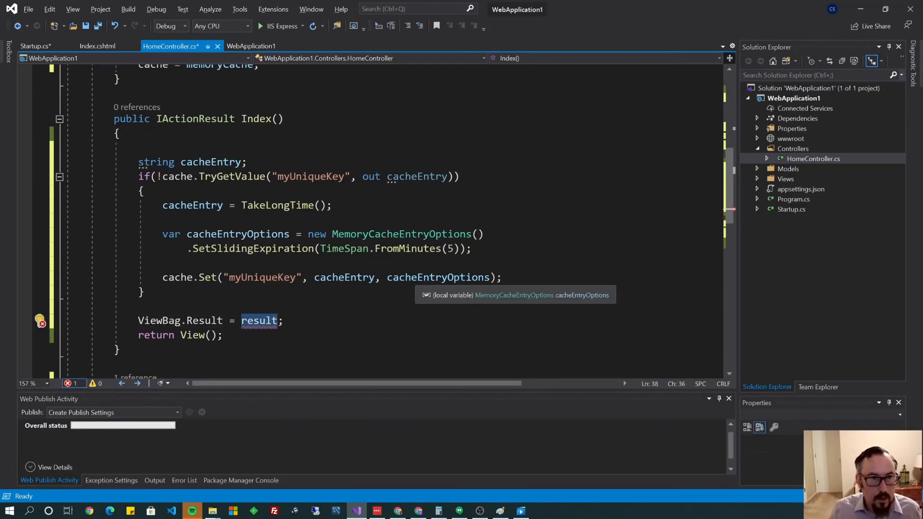
{"action": "type", "text": "ca"}
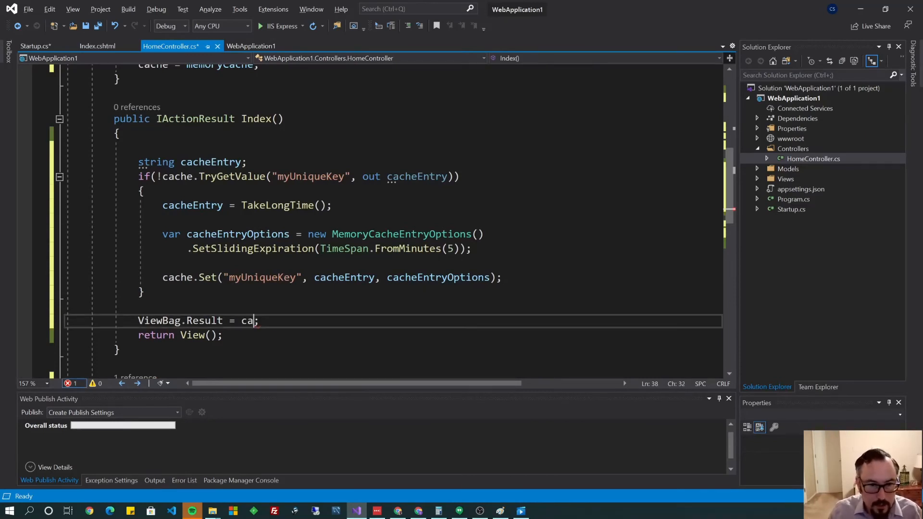
{"action": "type", "text": "cheEntry"}
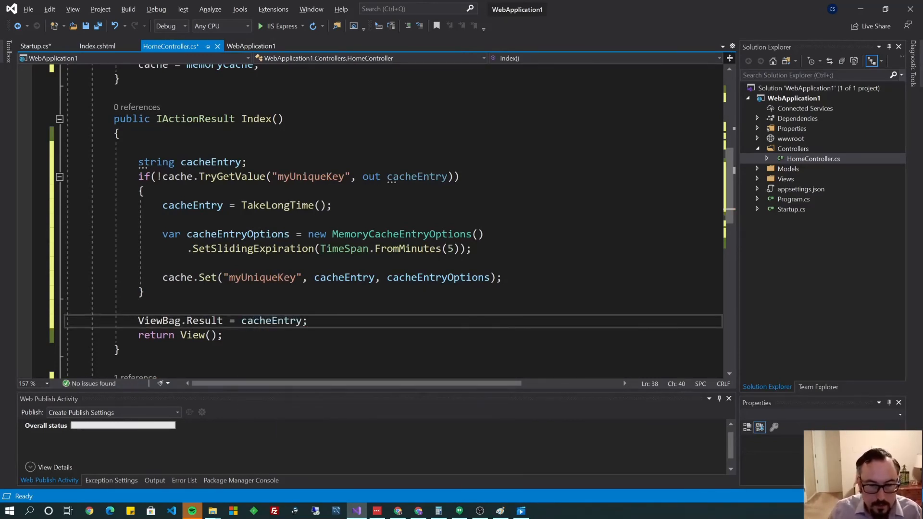
{"action": "key", "text": "Ctrl+S"}
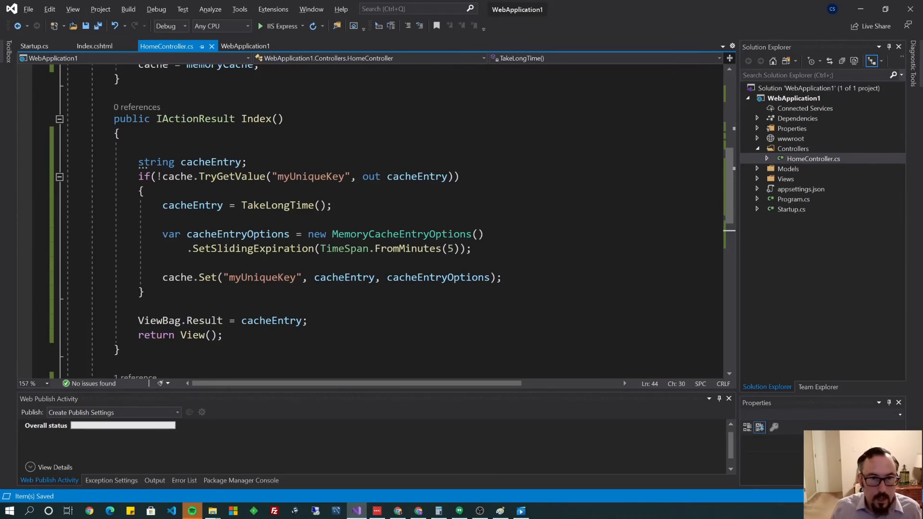
{"action": "scroll", "scroll_direction": "down", "scroll_amount": 3}
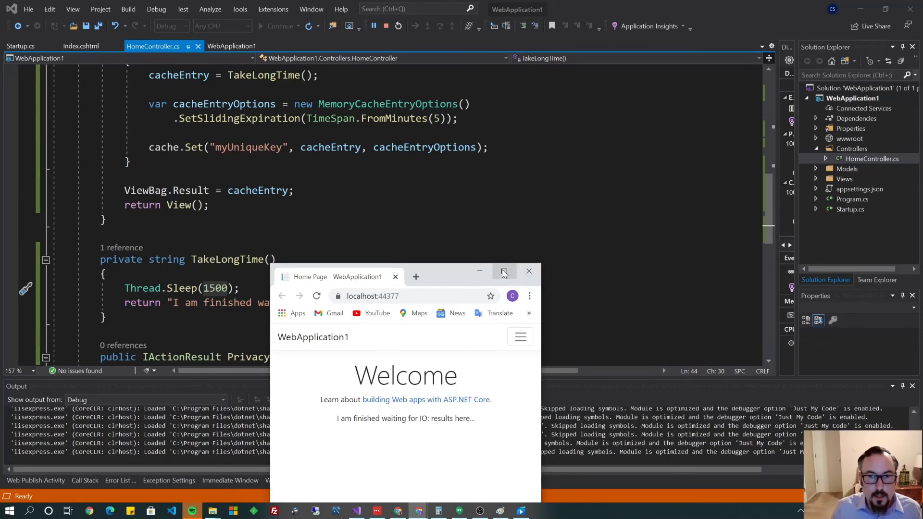
{"action": "mouse_move", "coordinate": [504, 272]}
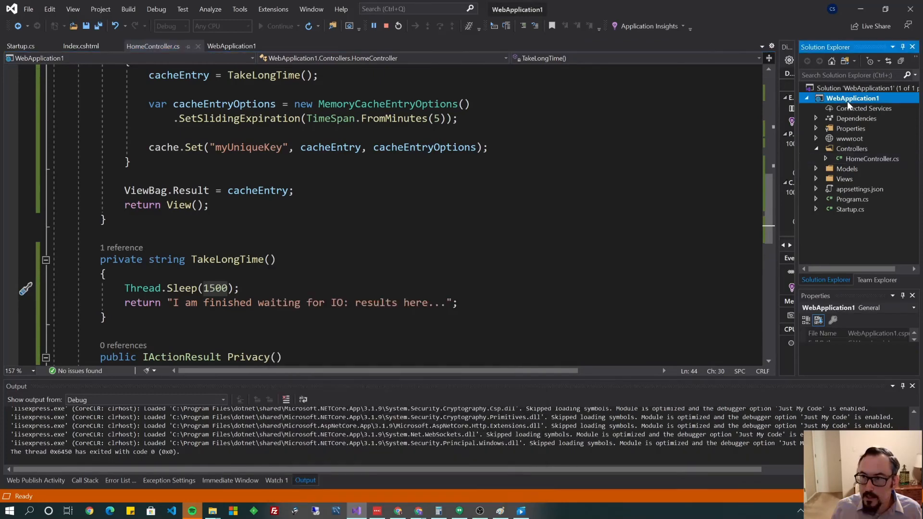
{"action": "right_click", "coordinate": [852, 97]}
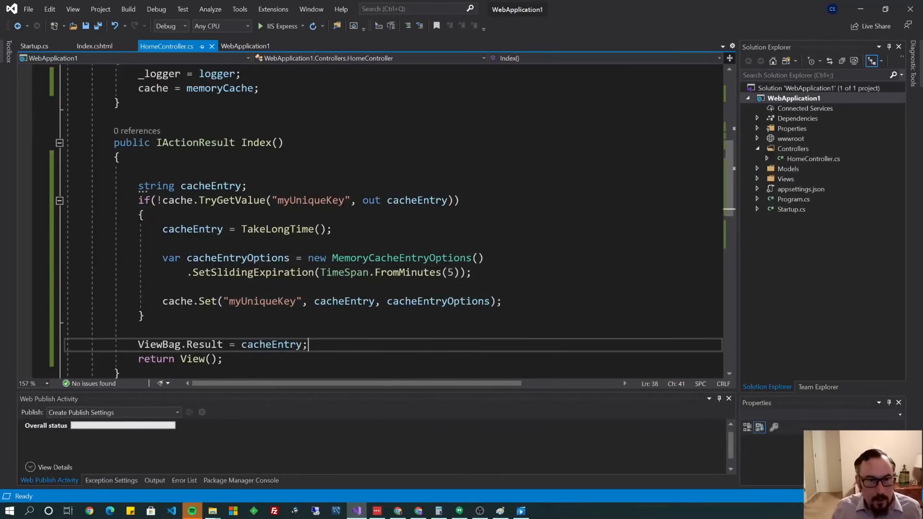
{"action": "mouse_move", "coordinate": [45, 195]}
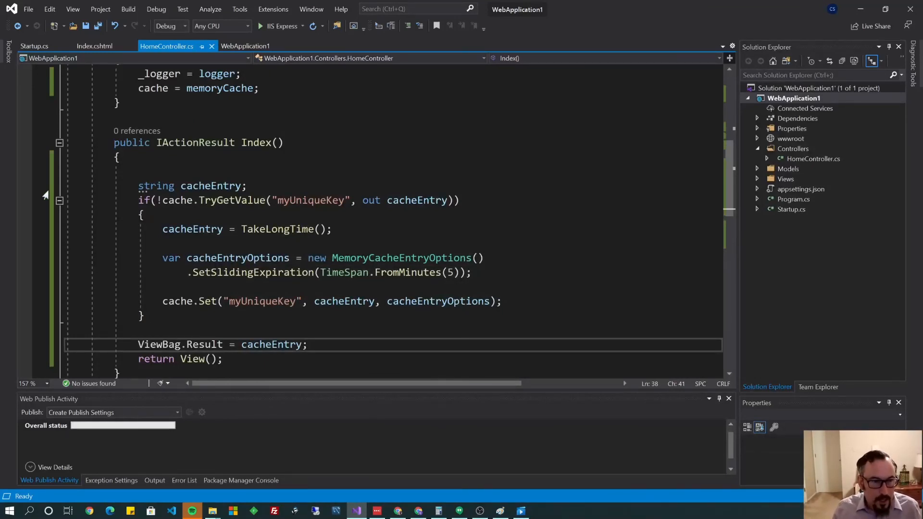
{"action": "mouse_move", "coordinate": [29, 194]}
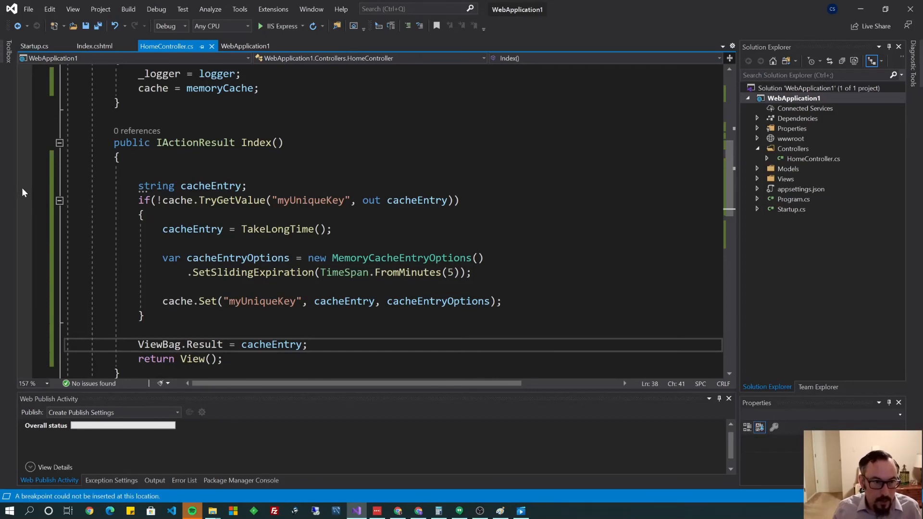
Break on the cache-lookup if, step over it with F10, then continue to load the page
{"action": "left_click", "coordinate": [25, 201]}
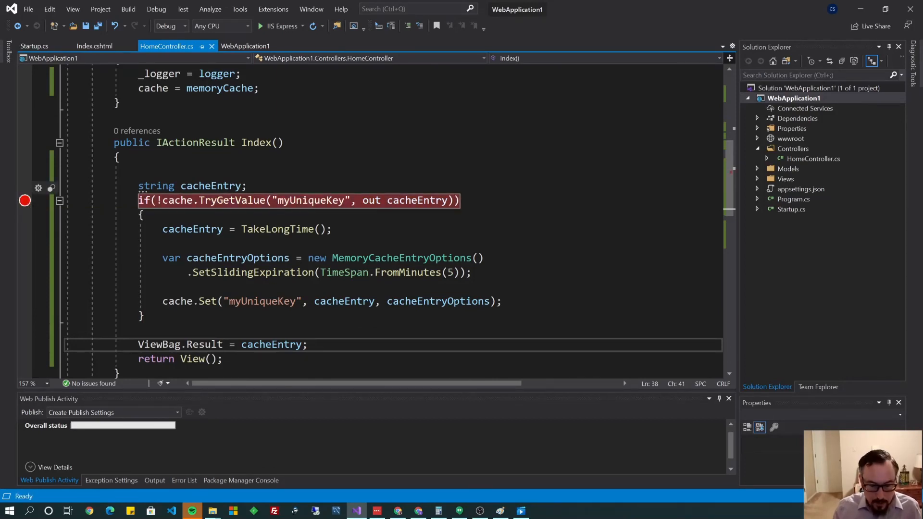
{"action": "left_click", "coordinate": [258, 26]}
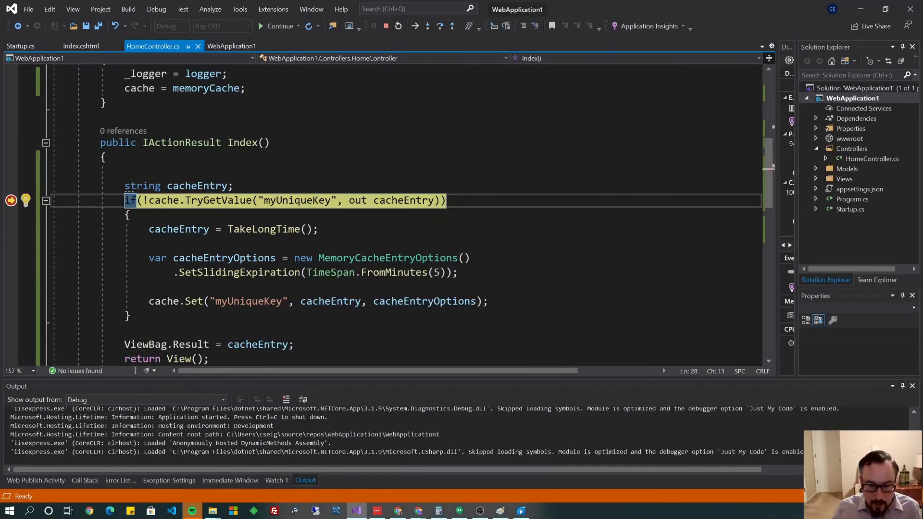
{"action": "key", "text": "F10"}
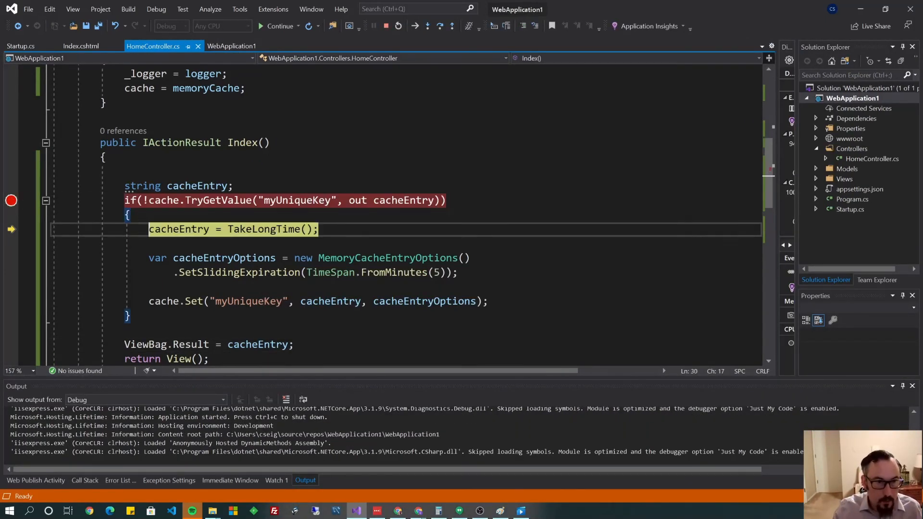
{"action": "left_click", "coordinate": [275, 25]}
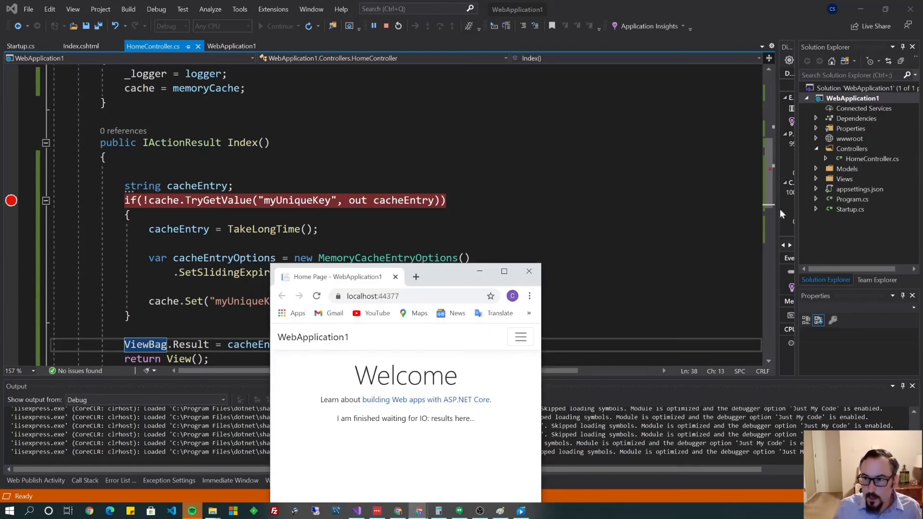
Rerun the project and view cacheEntry's cached 'I am finished waiting for IO: results here...' in Text Visualizer
{"action": "right_click", "coordinate": [852, 98]}
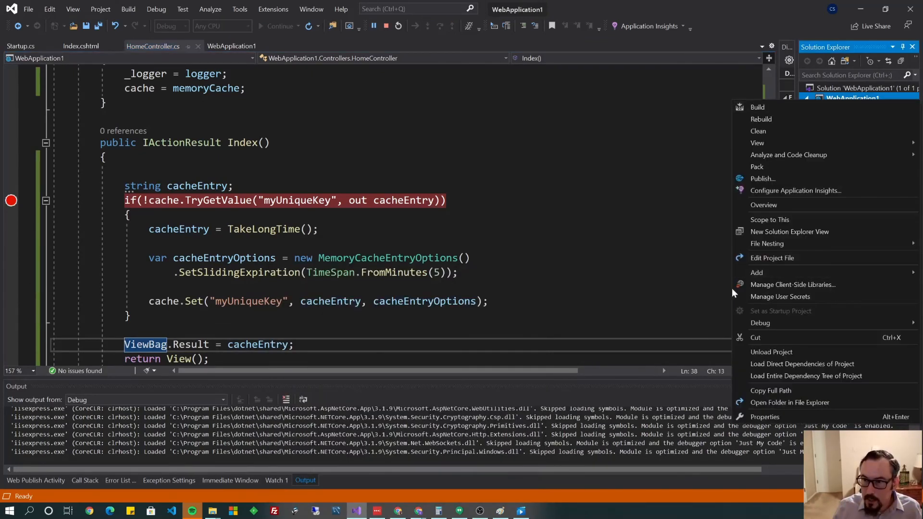
{"action": "left_click", "coordinate": [758, 107]}
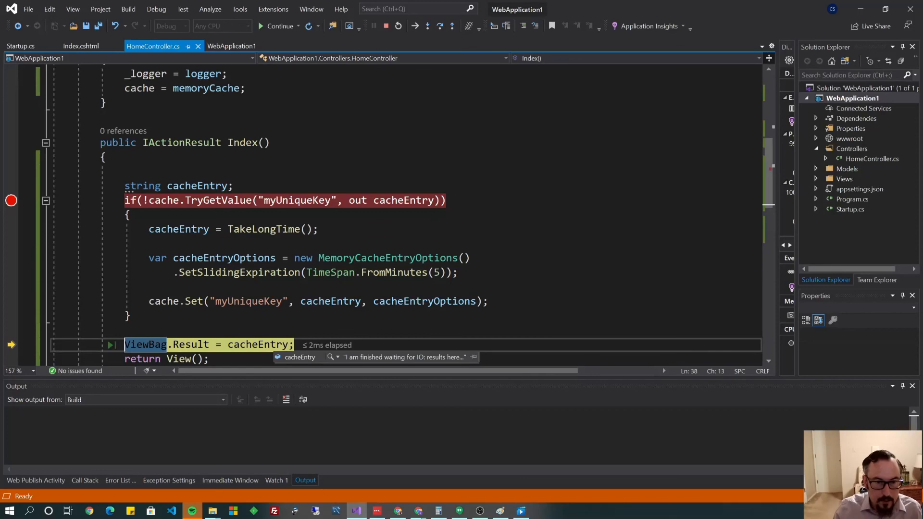
{"action": "left_click", "coordinate": [330, 357]}
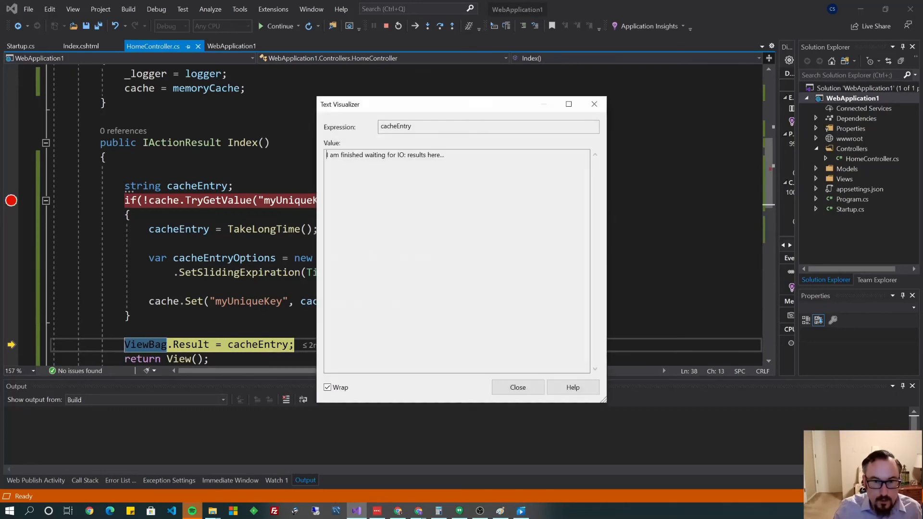
{"action": "triple_click", "coordinate": [385, 155]}
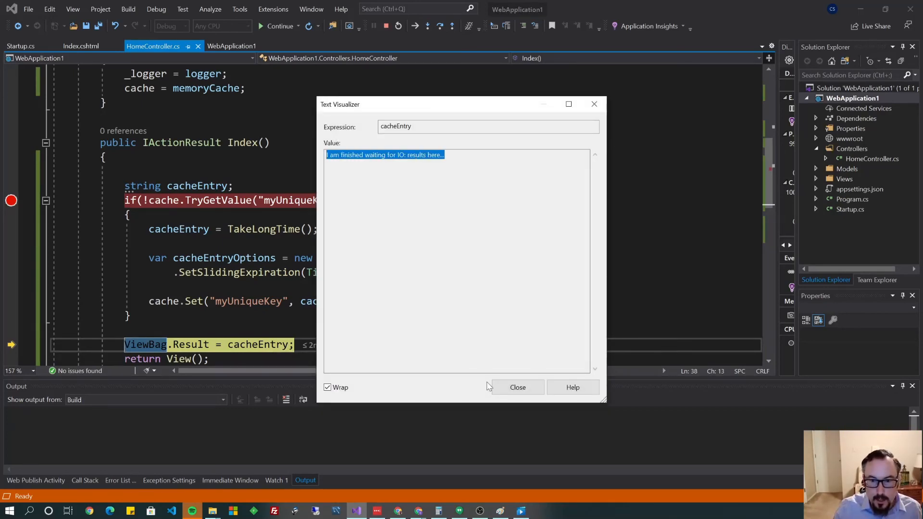
{"action": "left_click", "coordinate": [518, 388]}
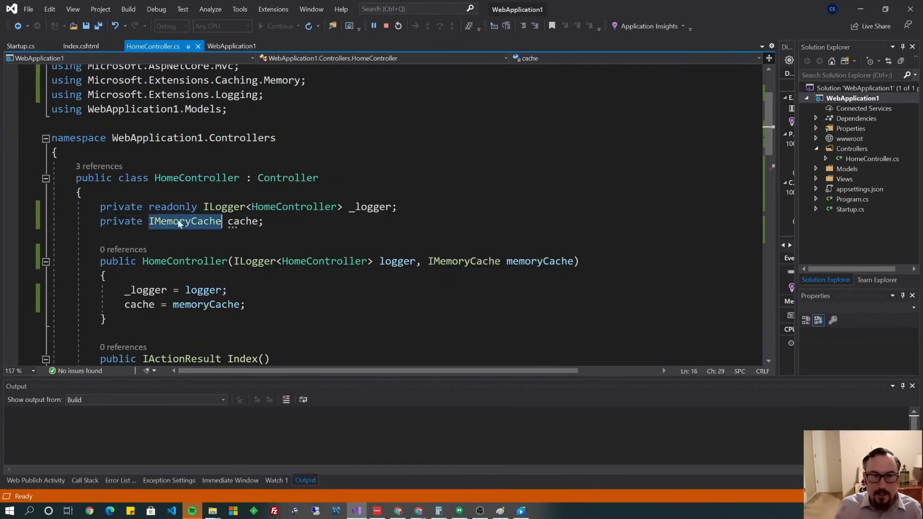
{"action": "mouse_move", "coordinate": [165, 221]}
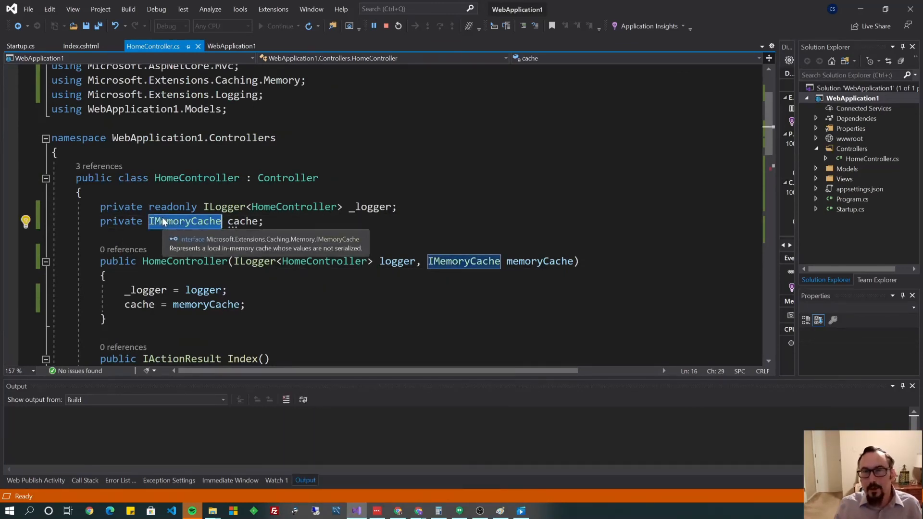